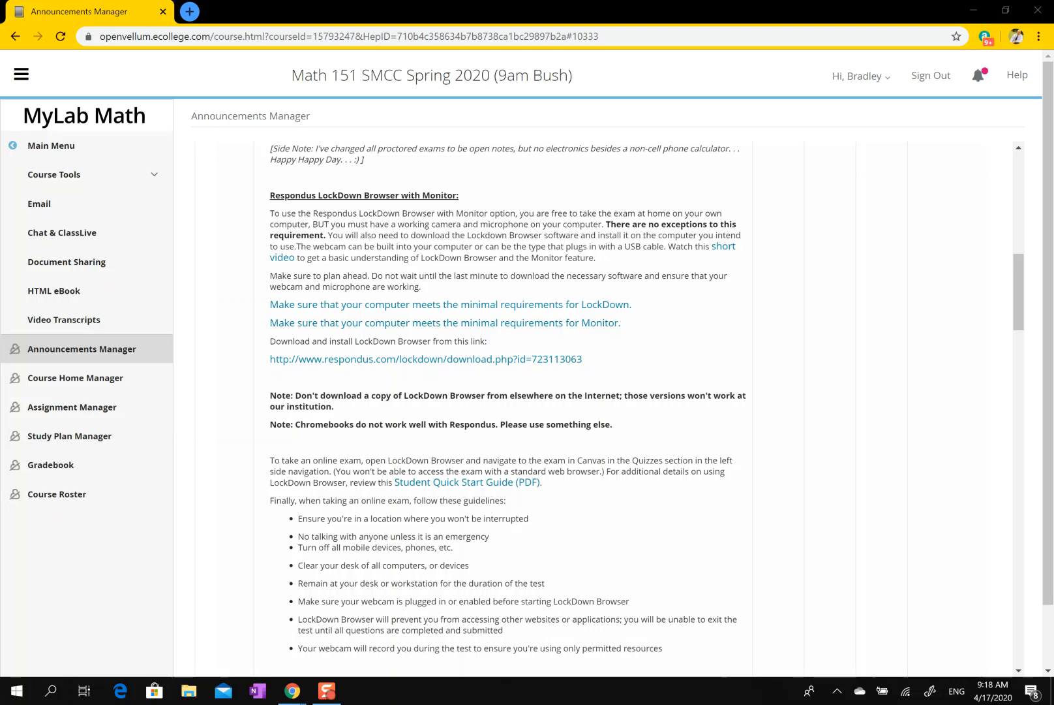
mouse_move(115, 181)
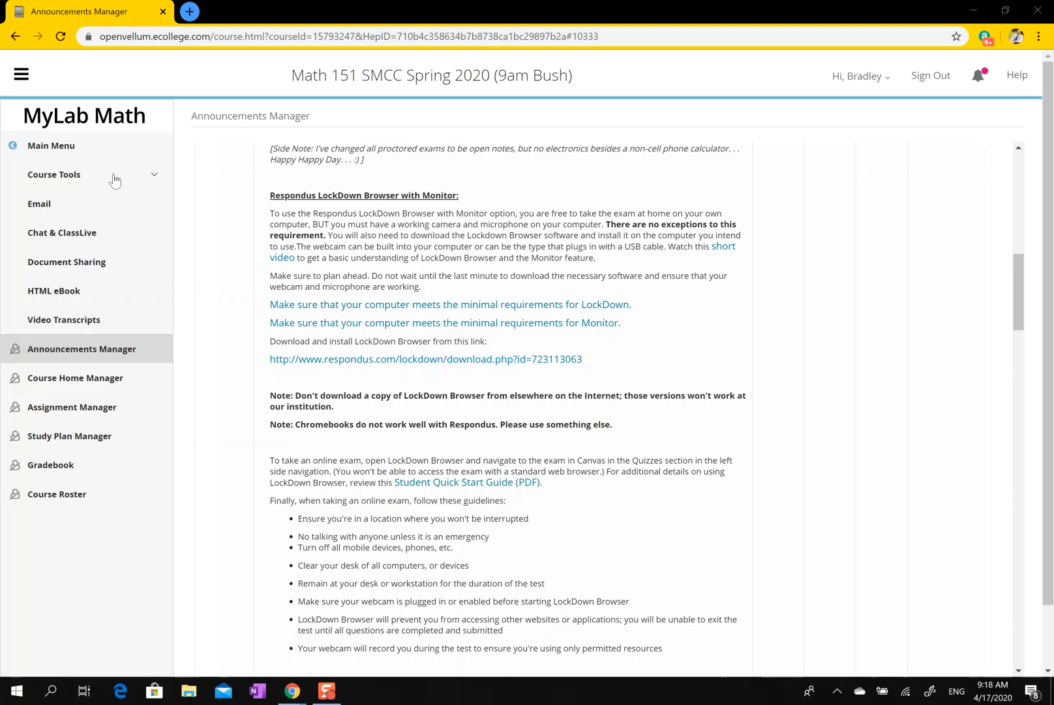
mouse_move(434, 272)
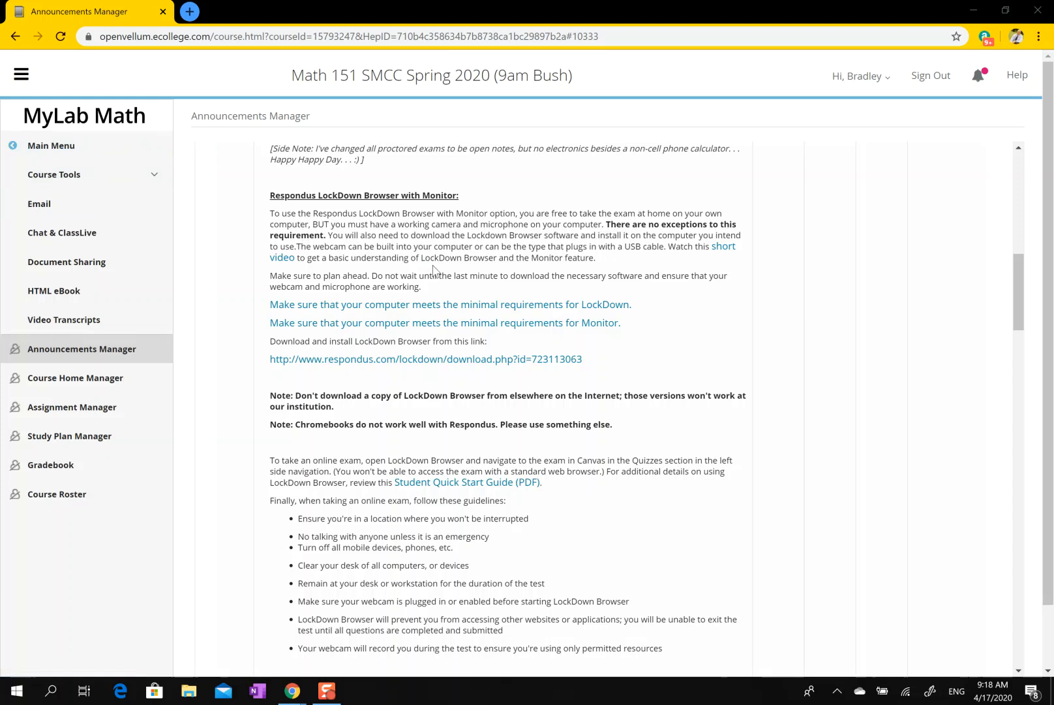
mouse_move(425, 359)
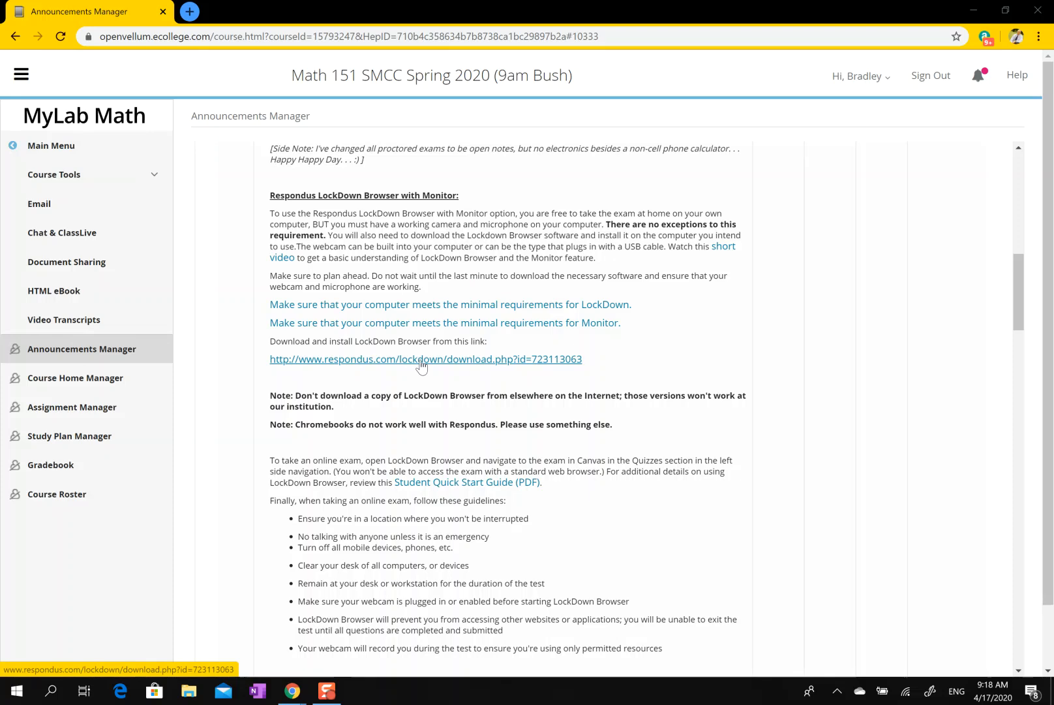
mouse_move(475, 395)
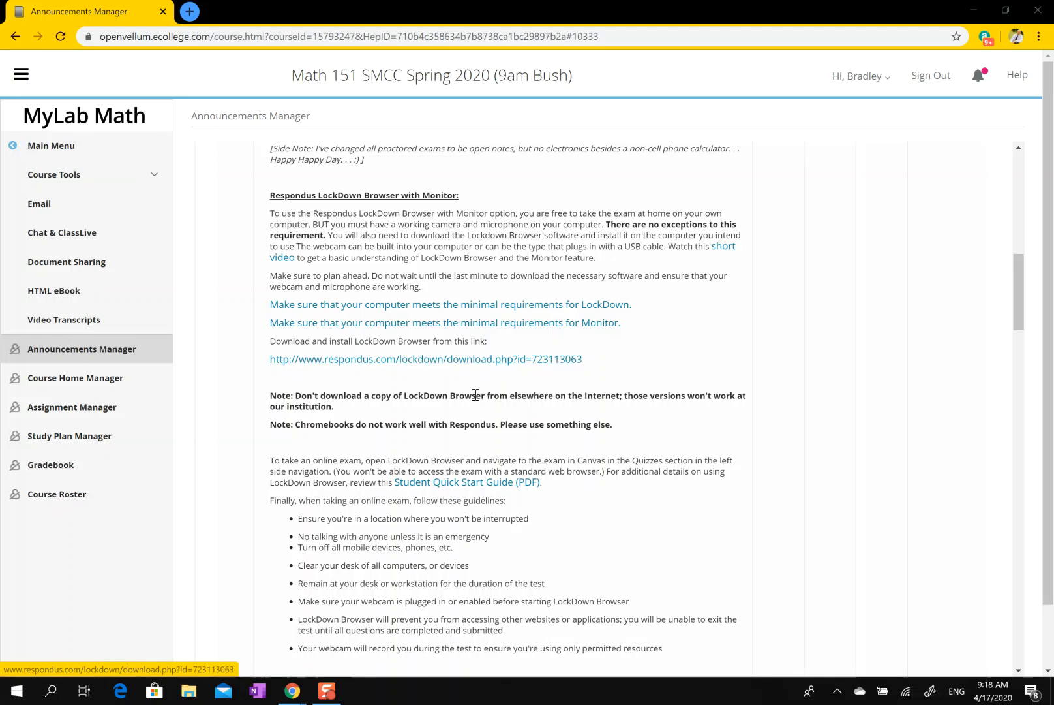
mouse_move(426, 359)
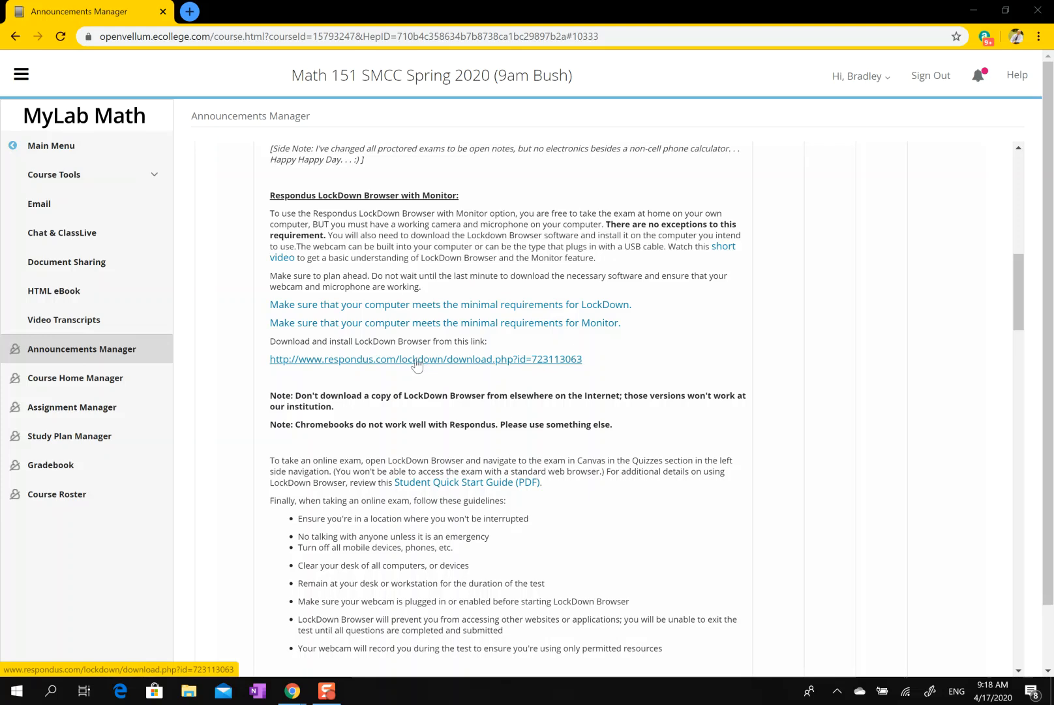
Download the LockDown Browser Windows installer from respondus.com and start the downloaded .exe.
click(425, 358)
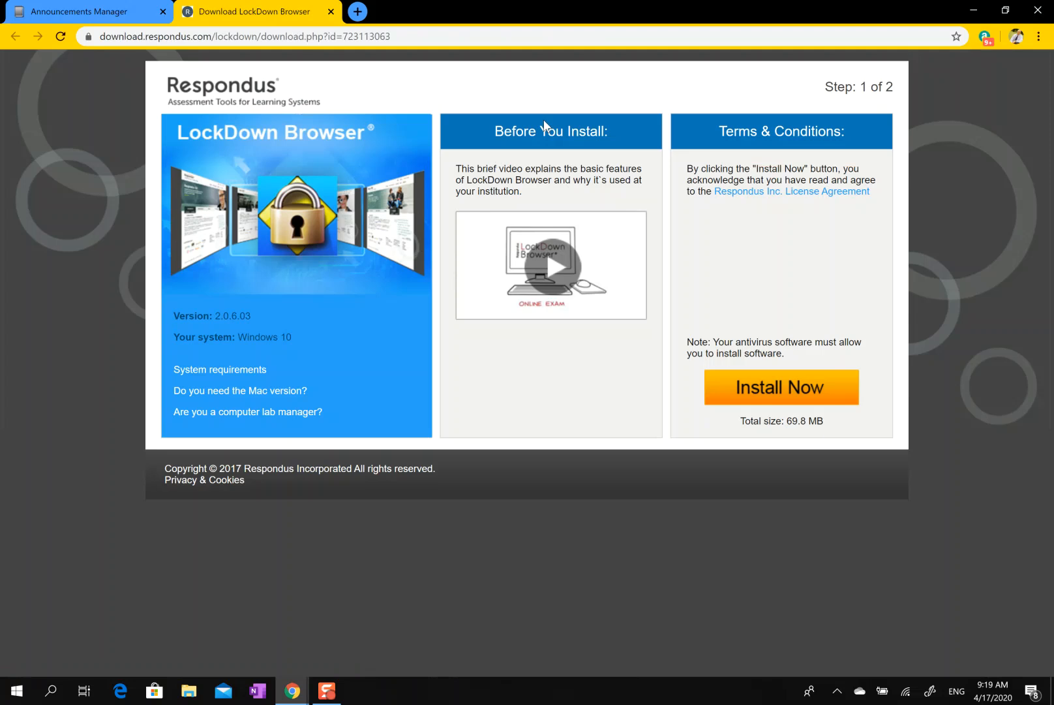
mouse_move(204, 22)
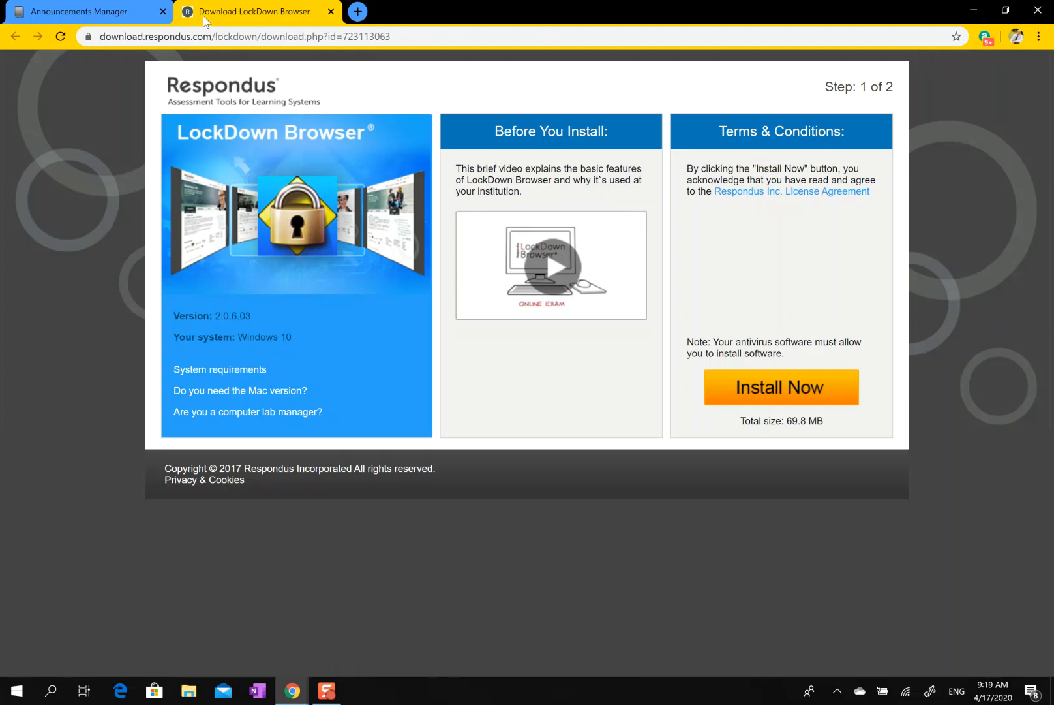
mouse_move(599, 273)
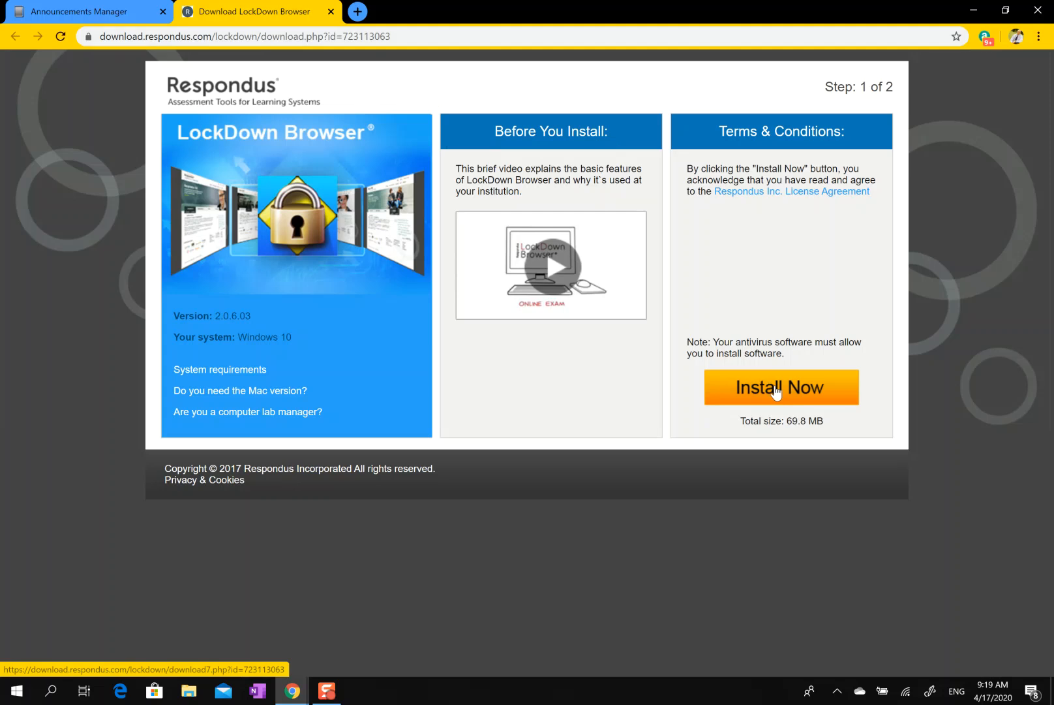
click(780, 388)
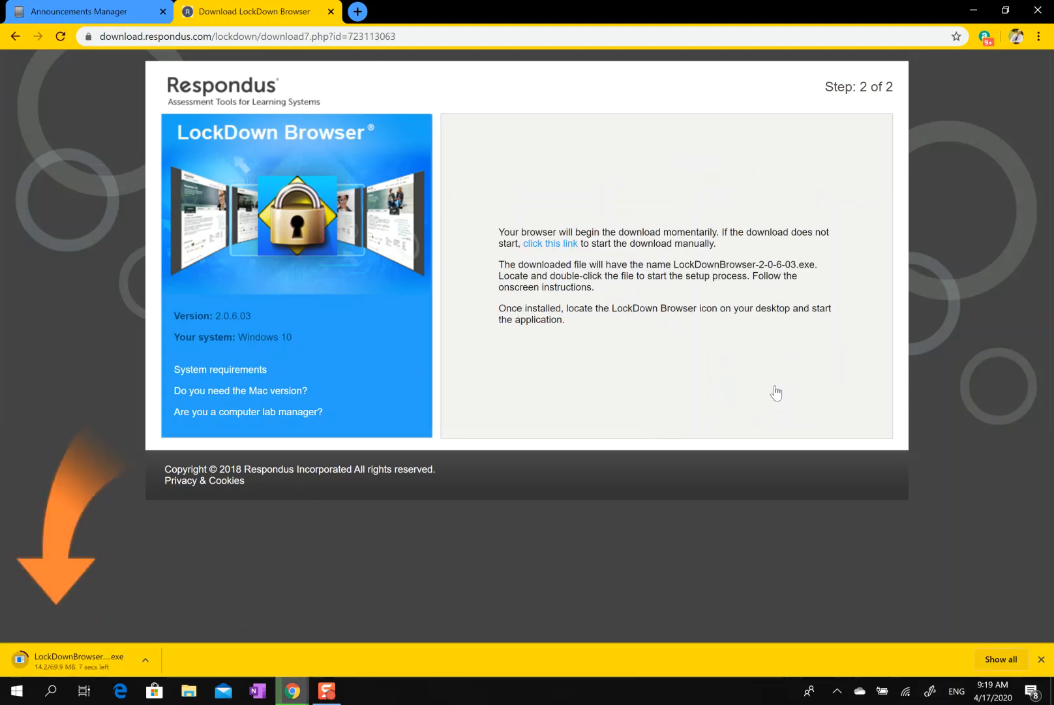
mouse_move(617, 182)
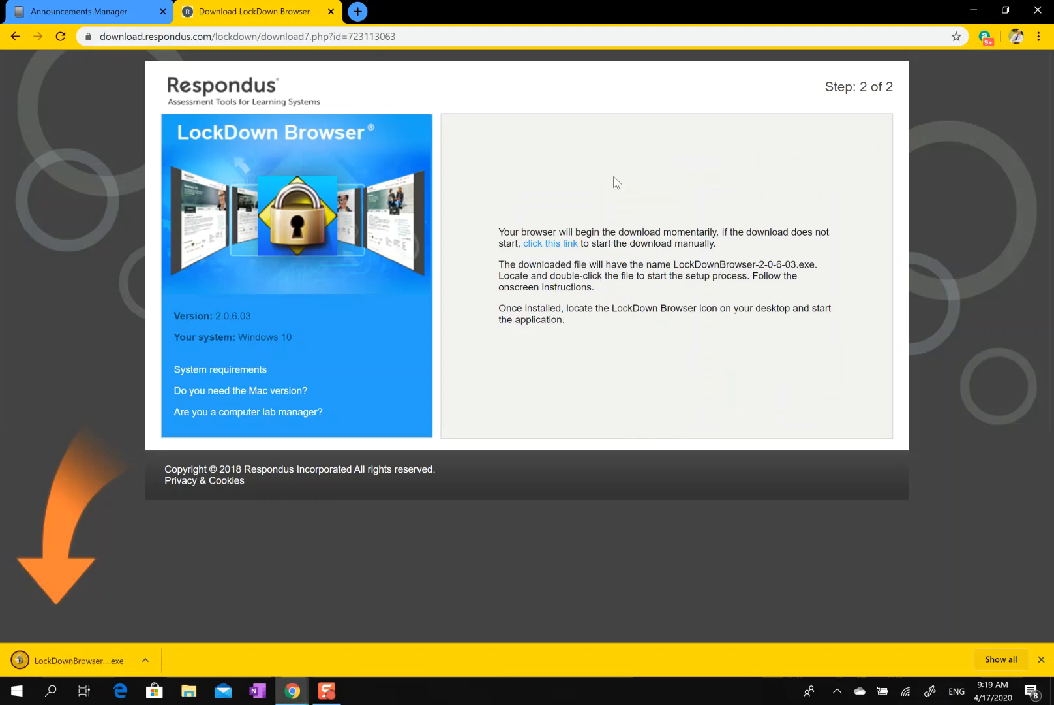
click(548, 244)
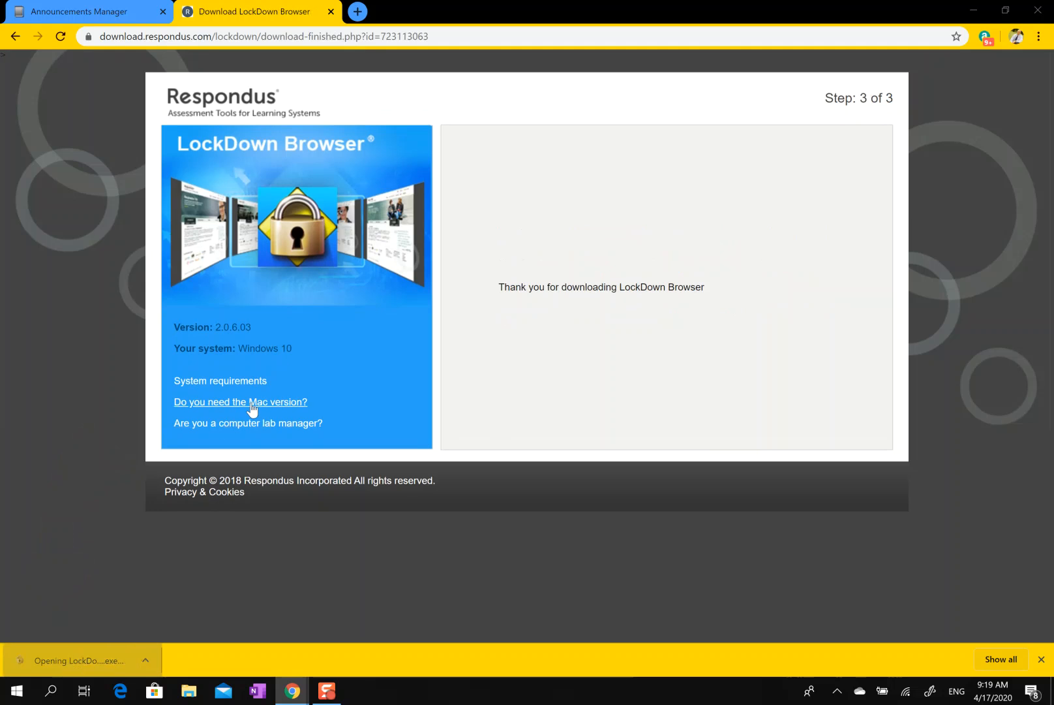
mouse_move(358, 345)
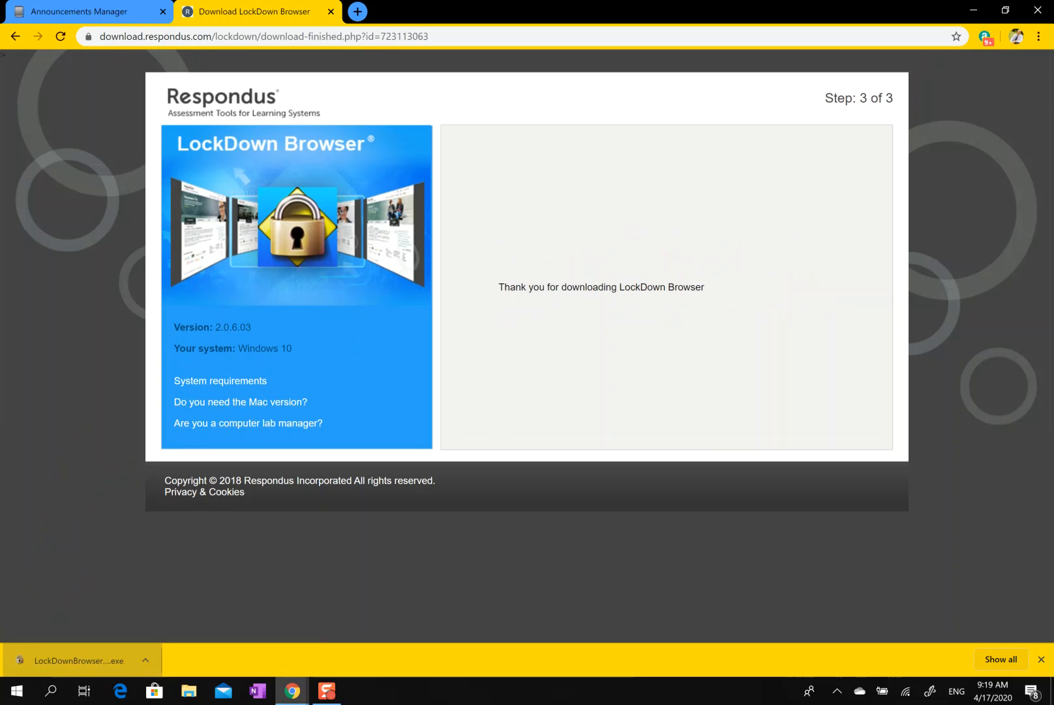
Continue setup with English (United States) and accept the license agreement terms.
click(75, 660)
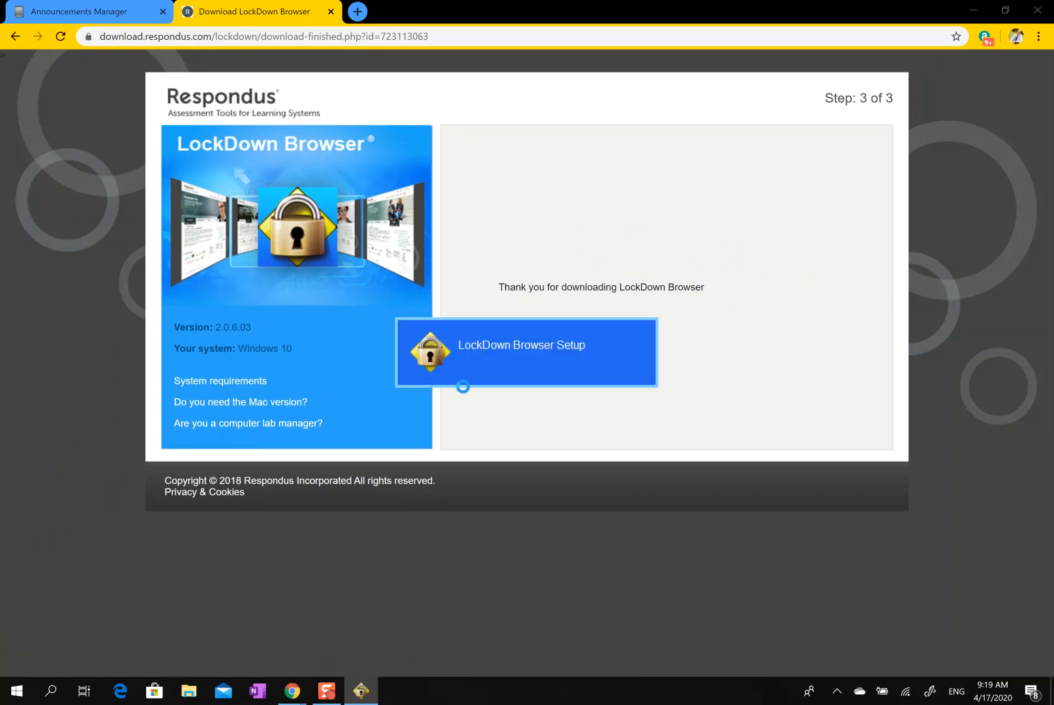
click(526, 352)
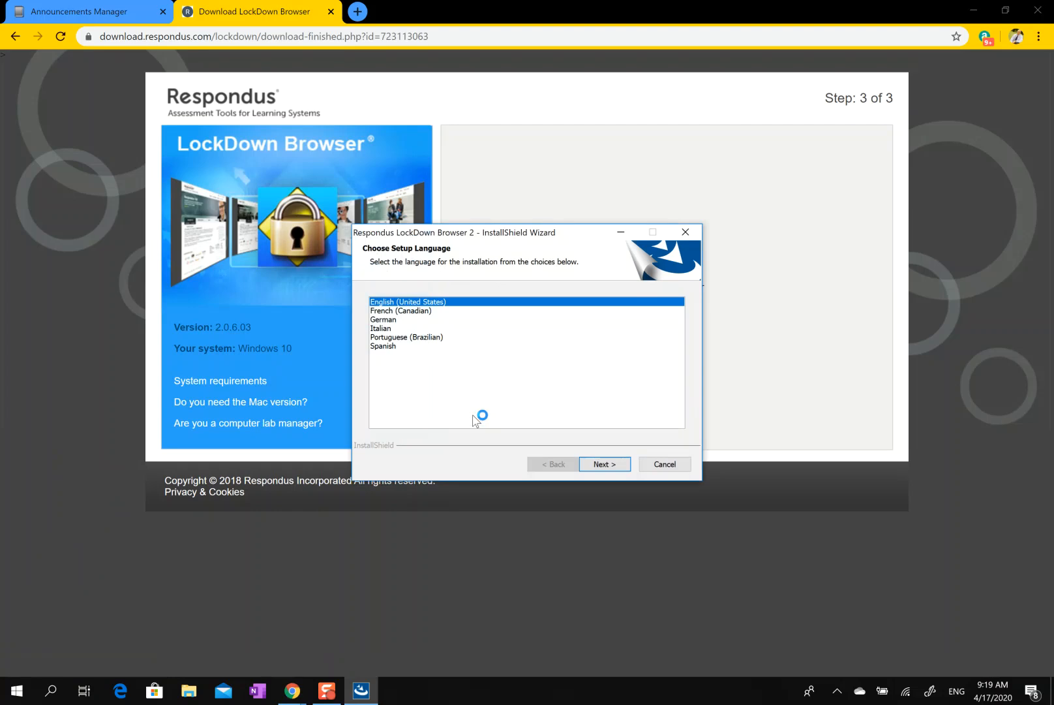
mouse_move(508, 358)
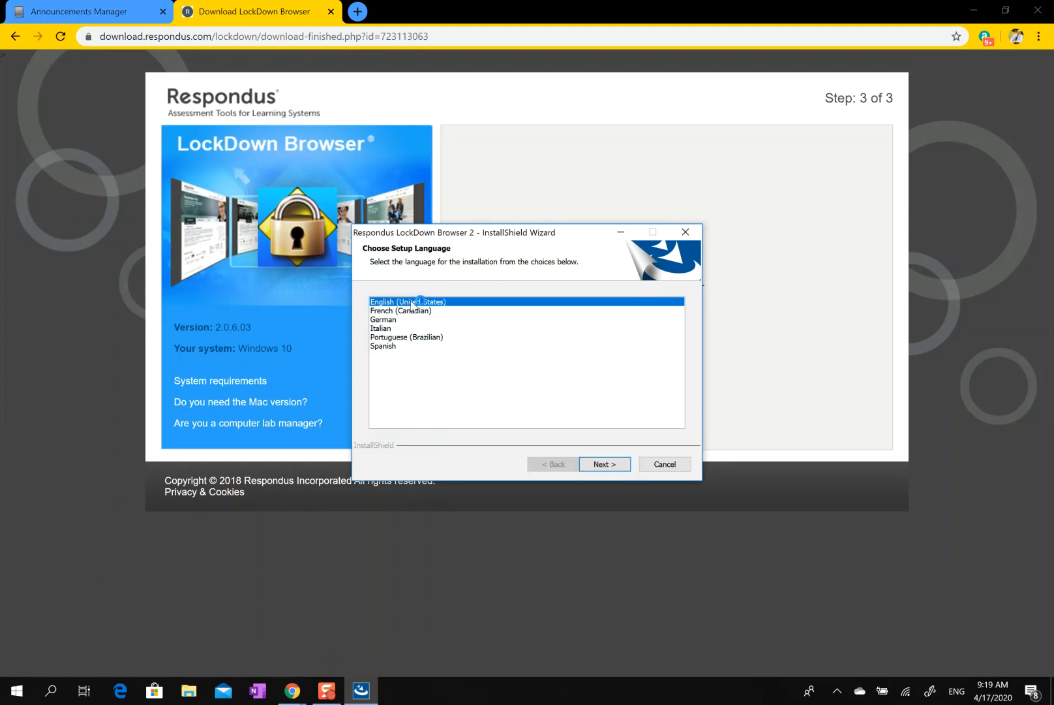
click(603, 464)
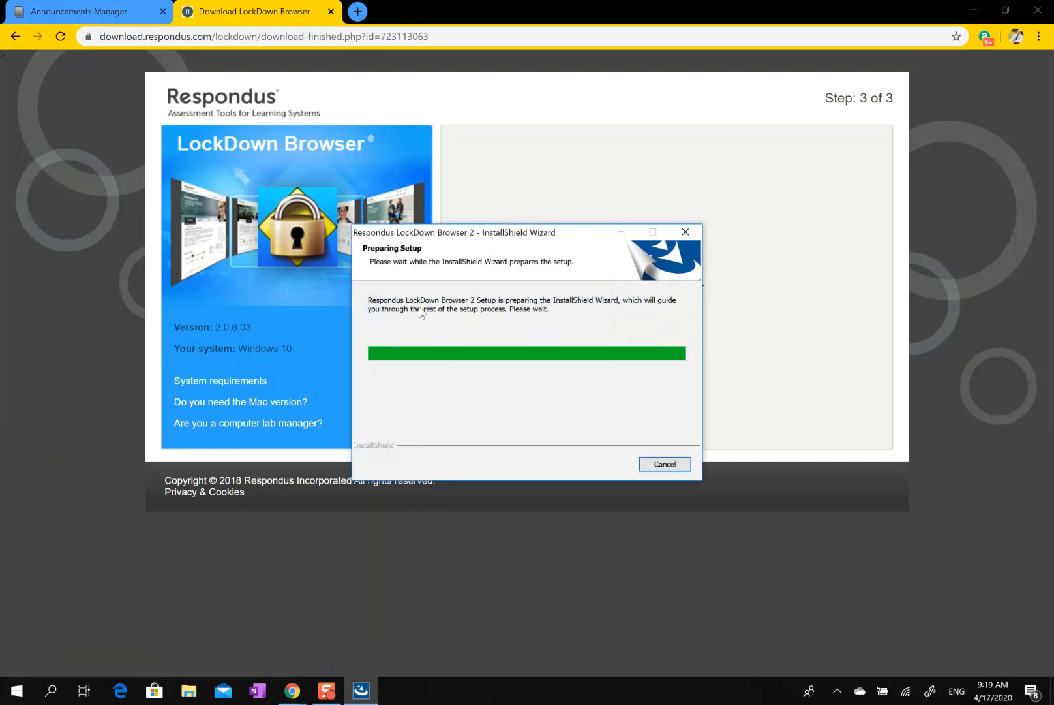
mouse_move(475, 311)
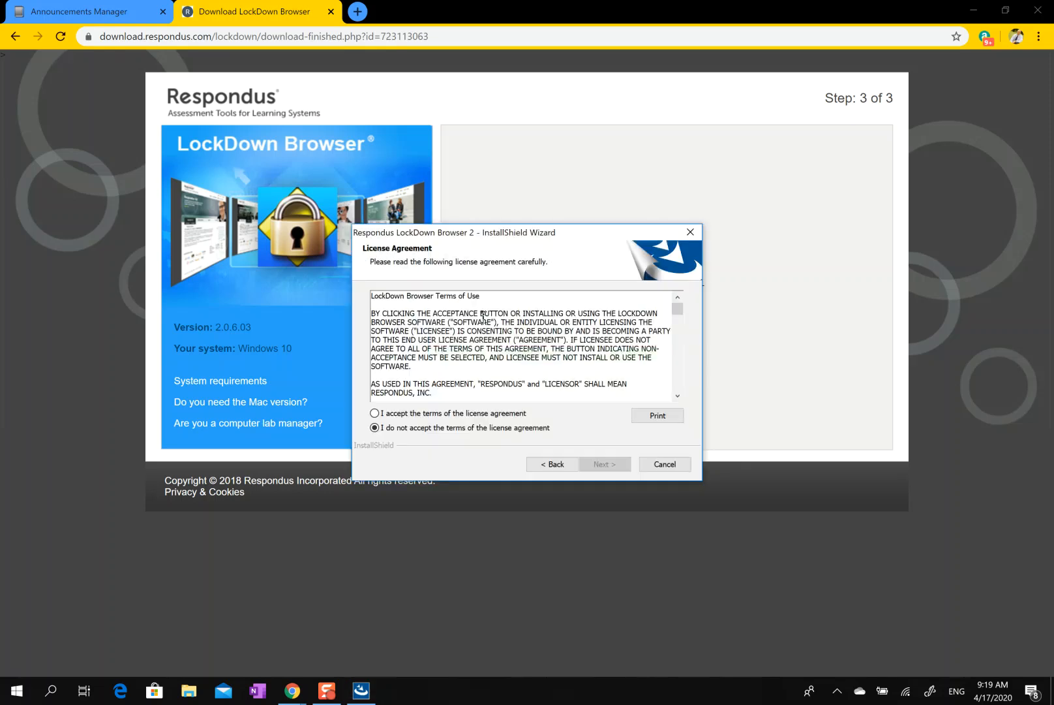
click(376, 412)
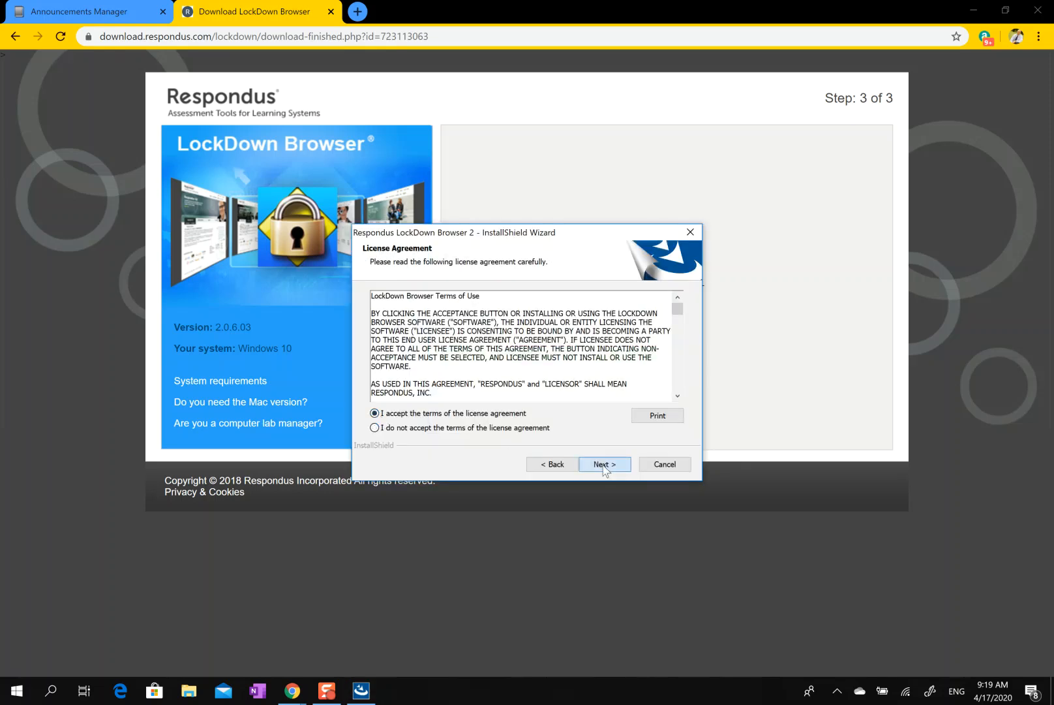
click(603, 465)
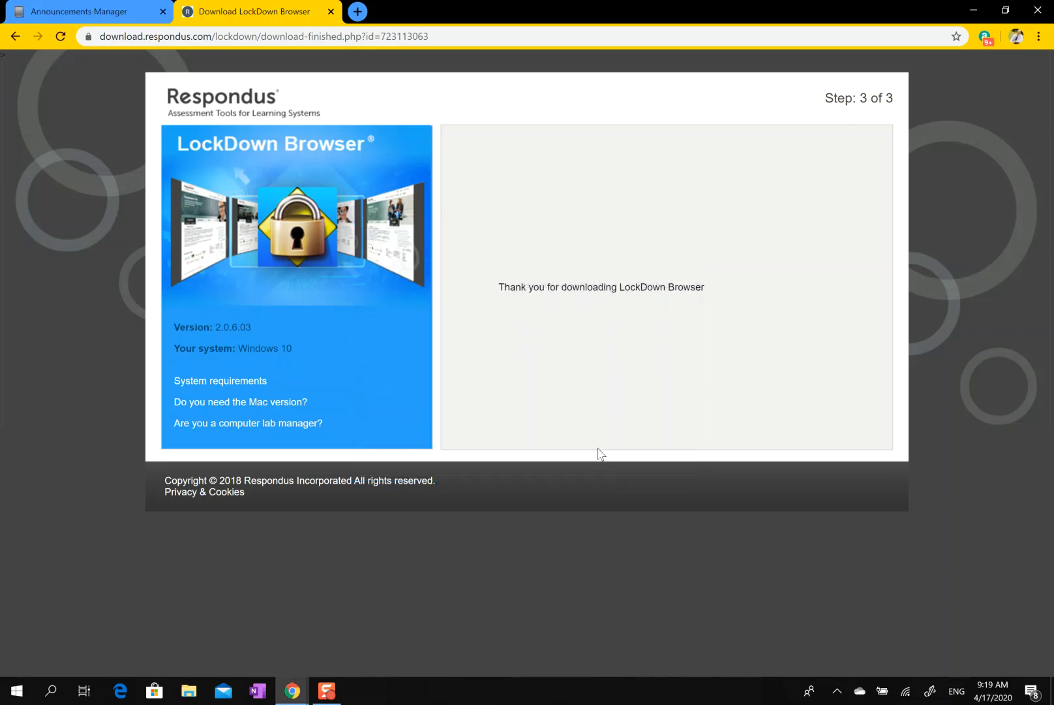
mouse_move(618, 407)
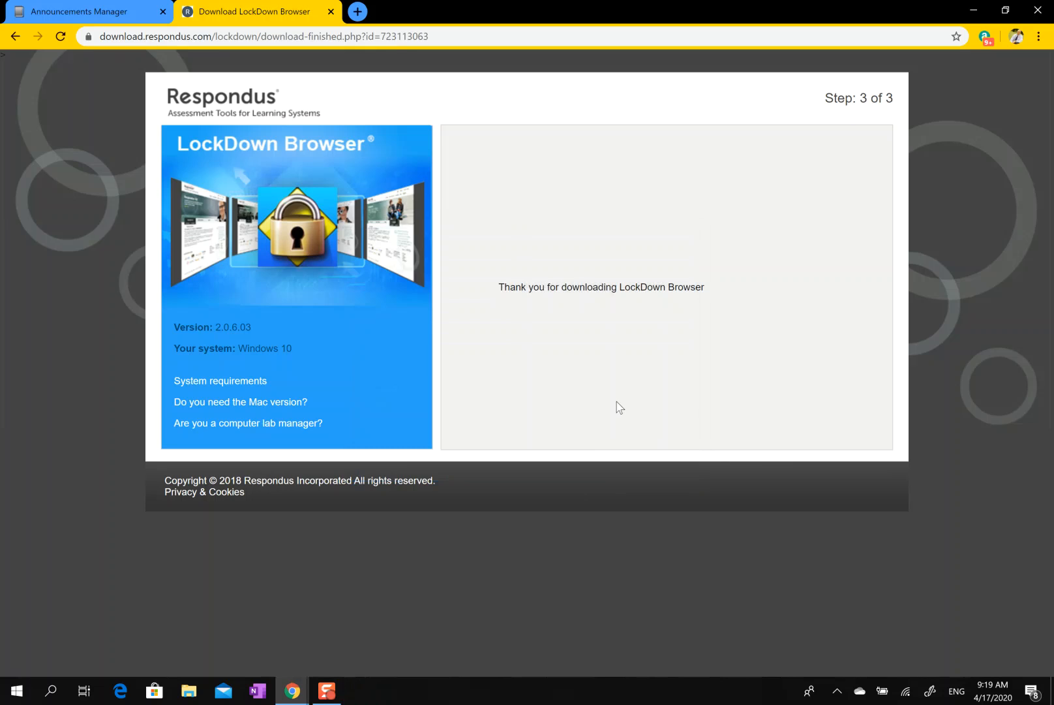
mouse_move(601, 368)
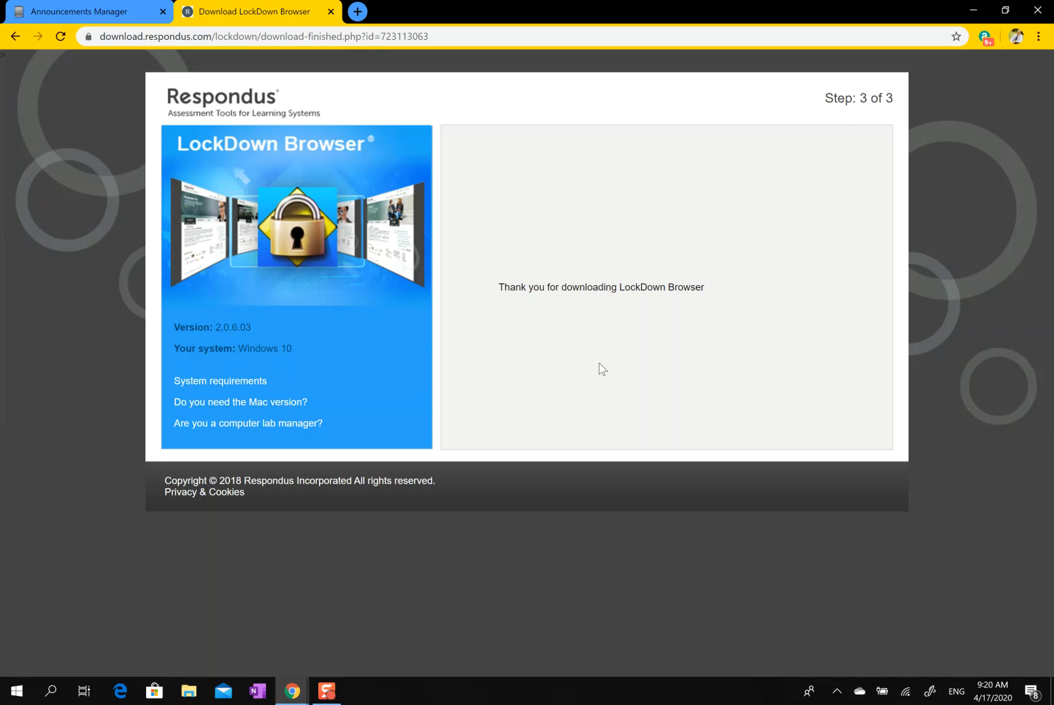
mouse_move(459, 668)
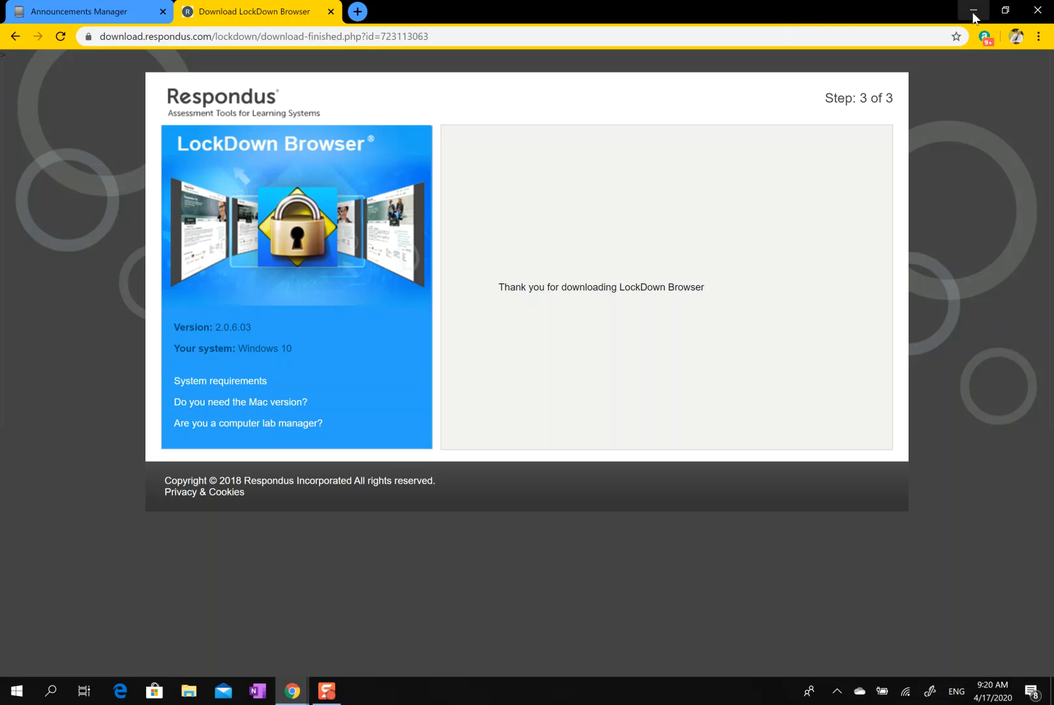
Start LockDown Browser from its desktop shortcut after revealing the desktop.
click(973, 10)
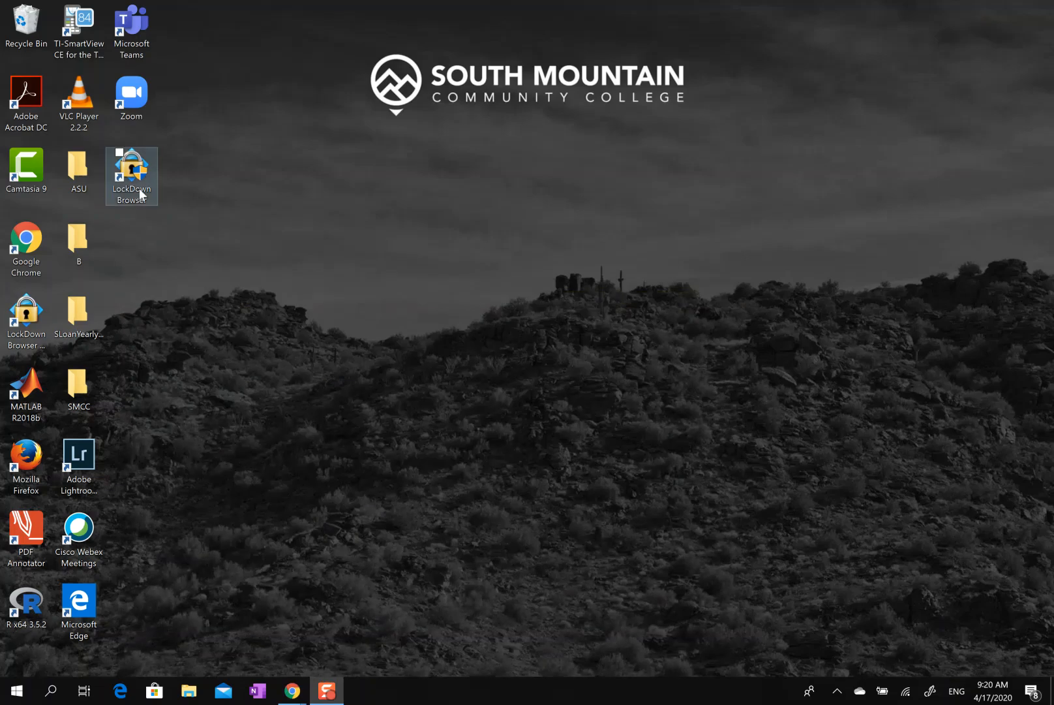
mouse_move(139, 189)
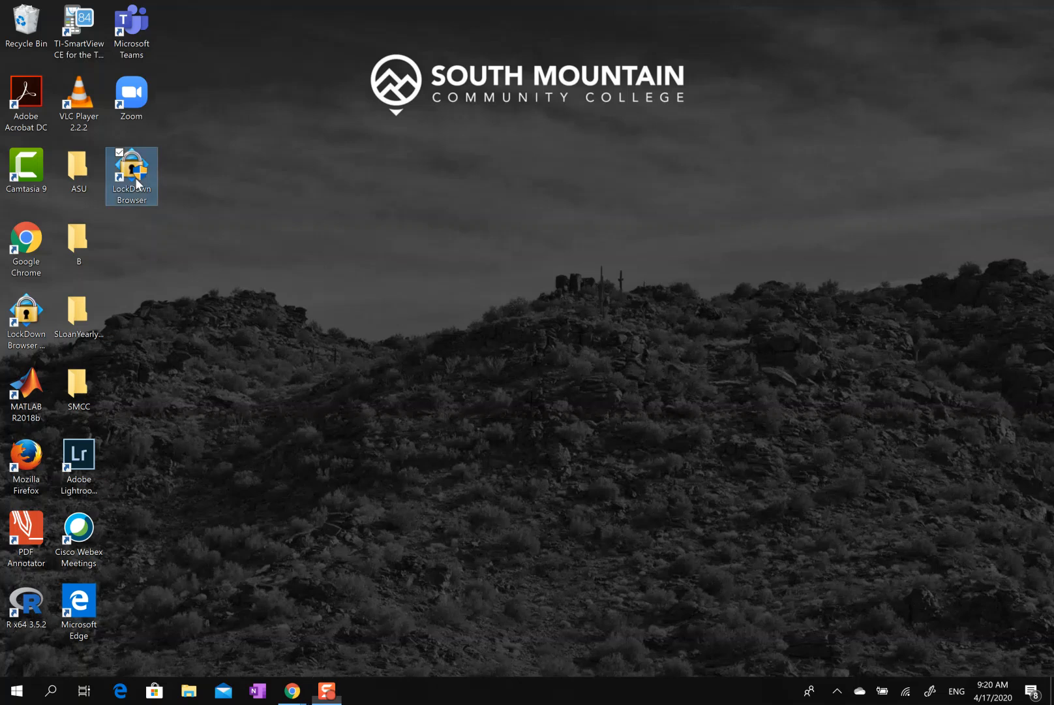
double_click(130, 173)
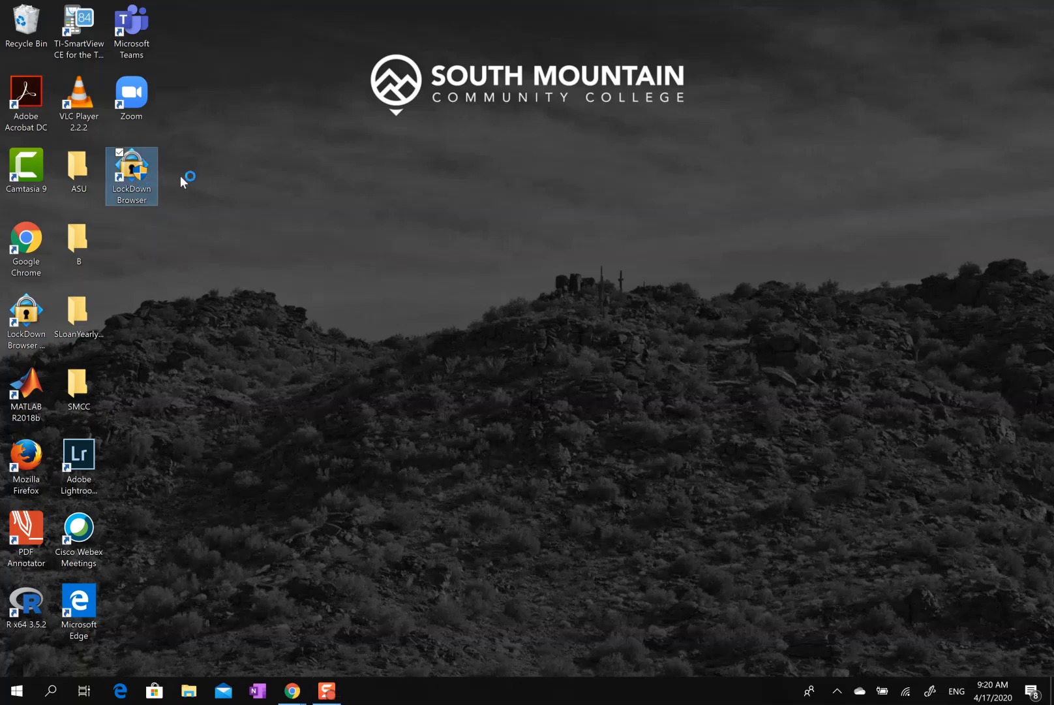
double_click(131, 174)
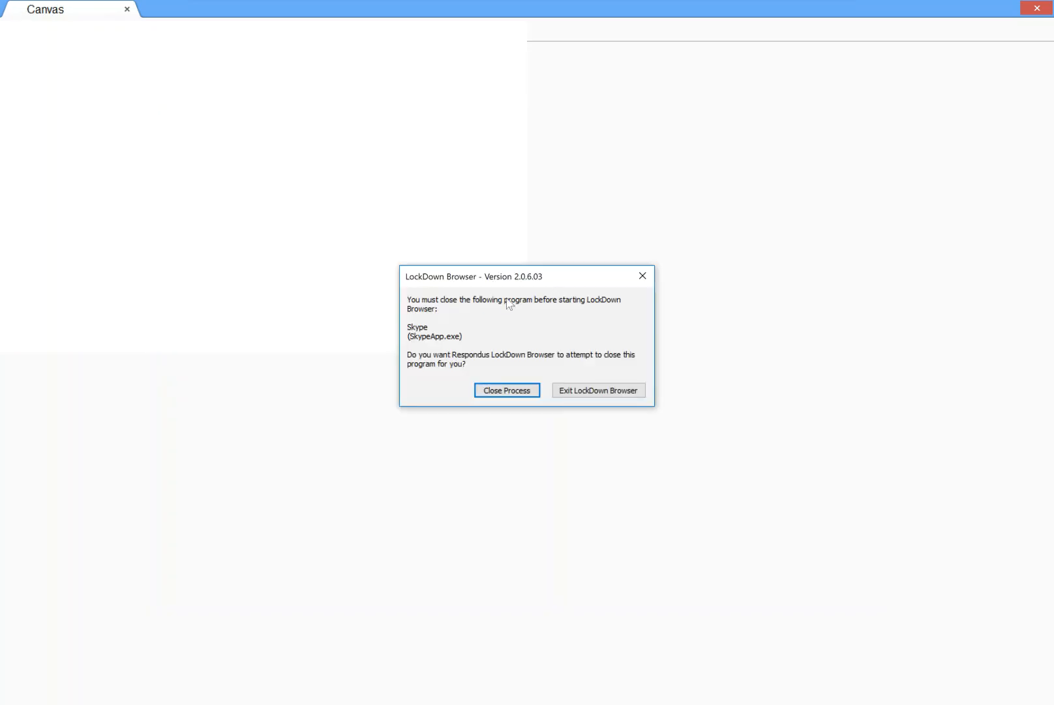
mouse_move(422, 344)
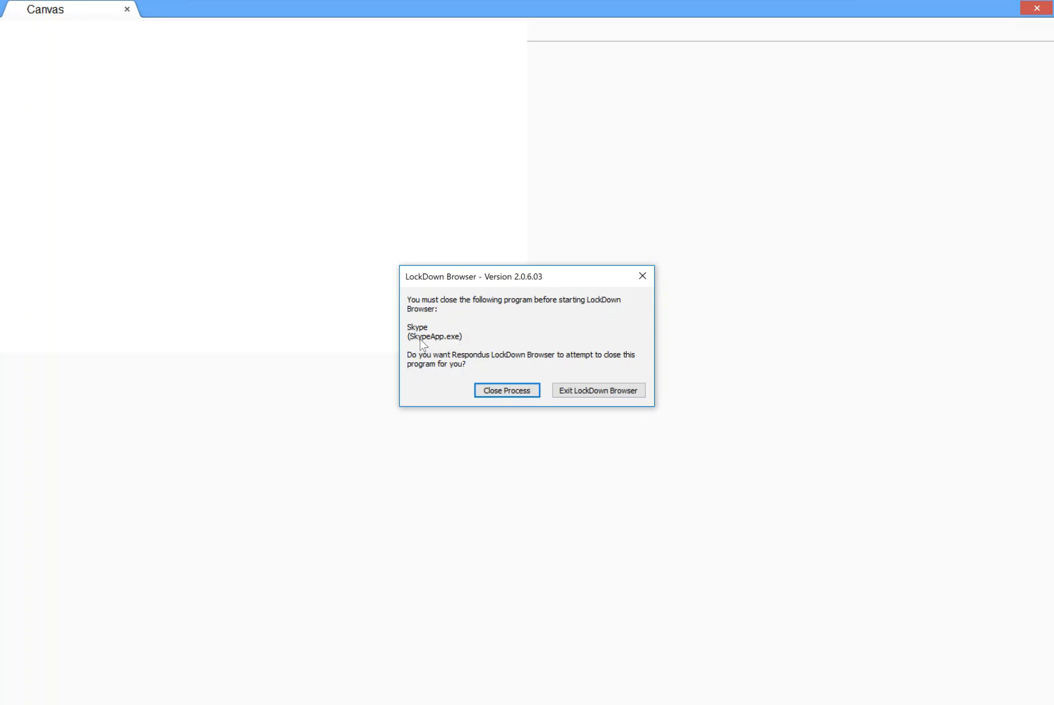
mouse_move(428, 355)
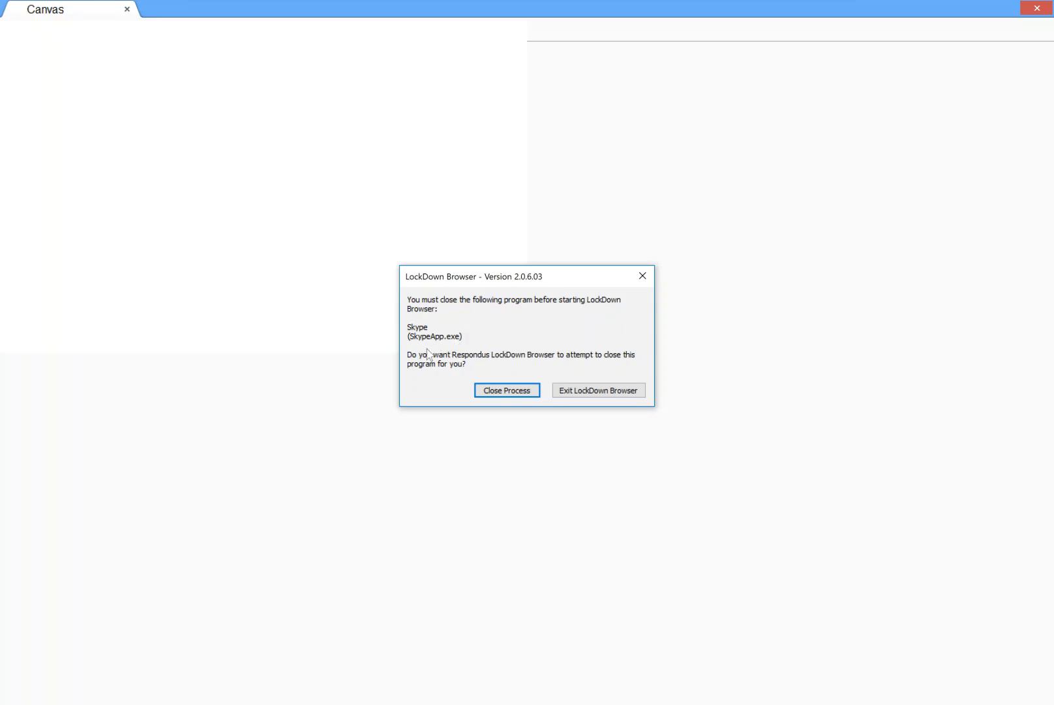
mouse_move(442, 345)
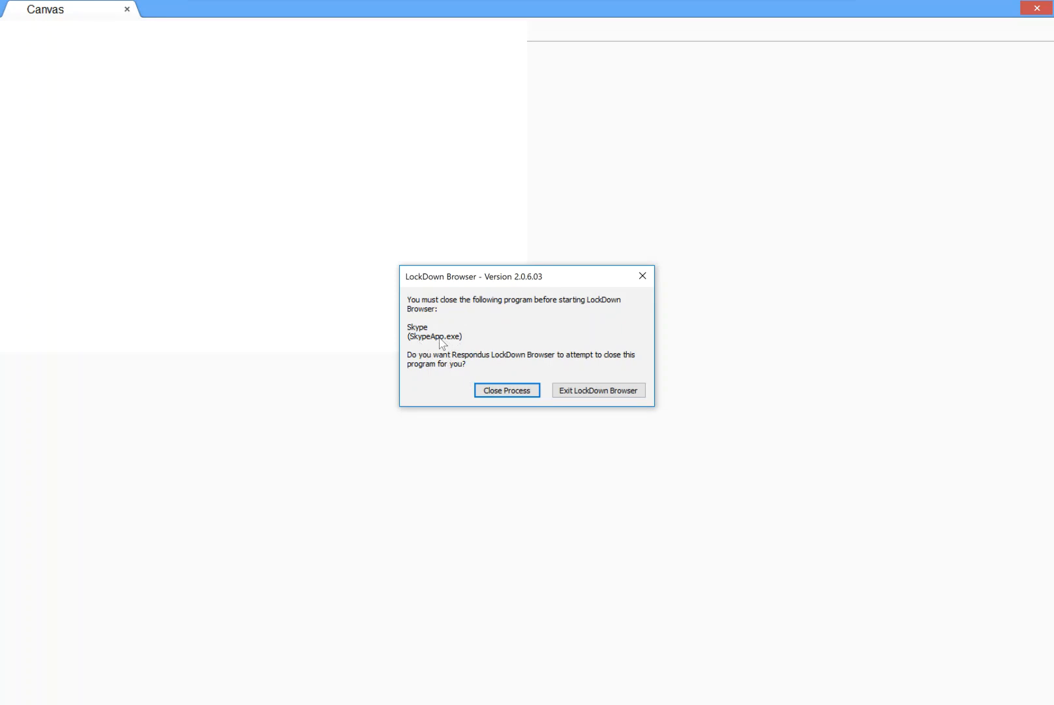
mouse_move(506, 392)
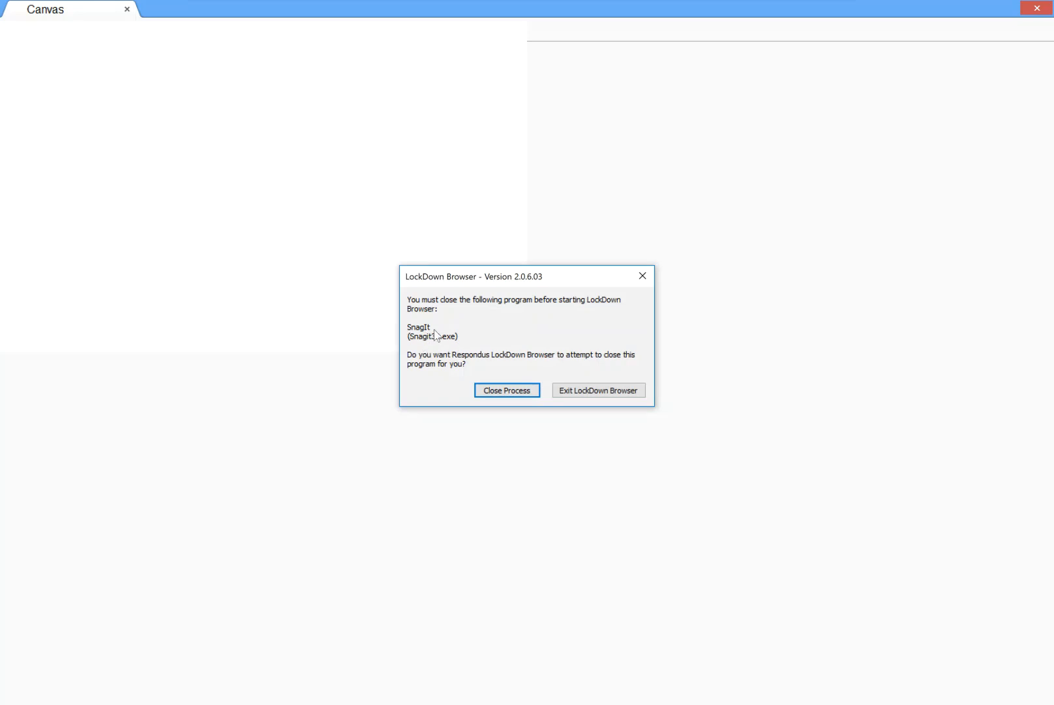
mouse_move(424, 342)
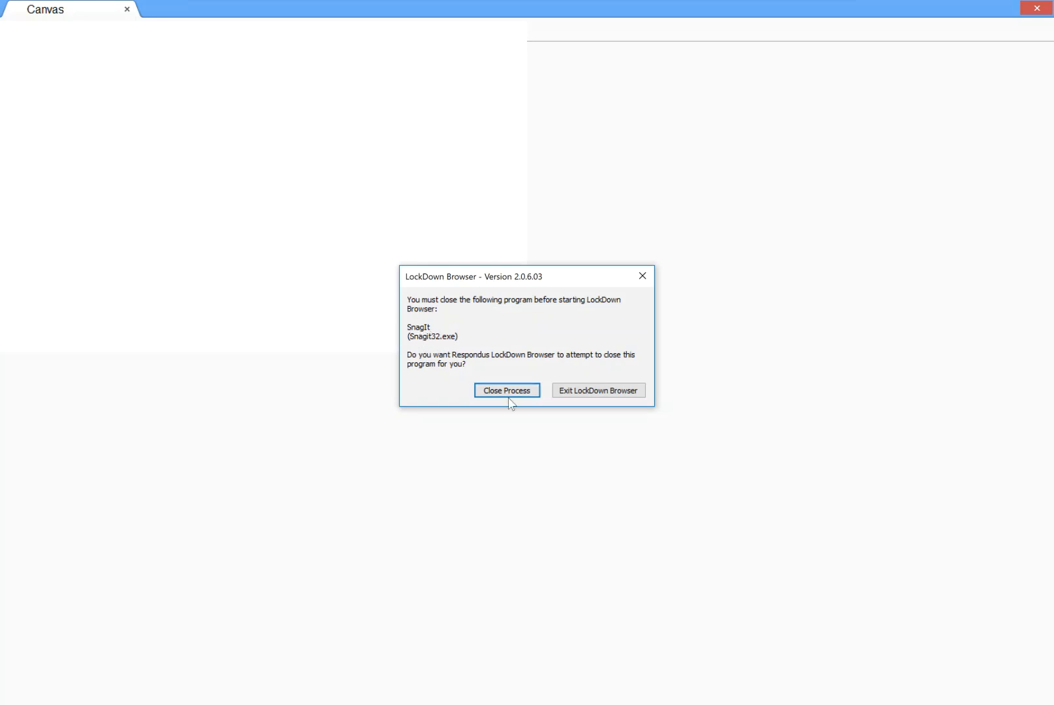
mouse_move(535, 343)
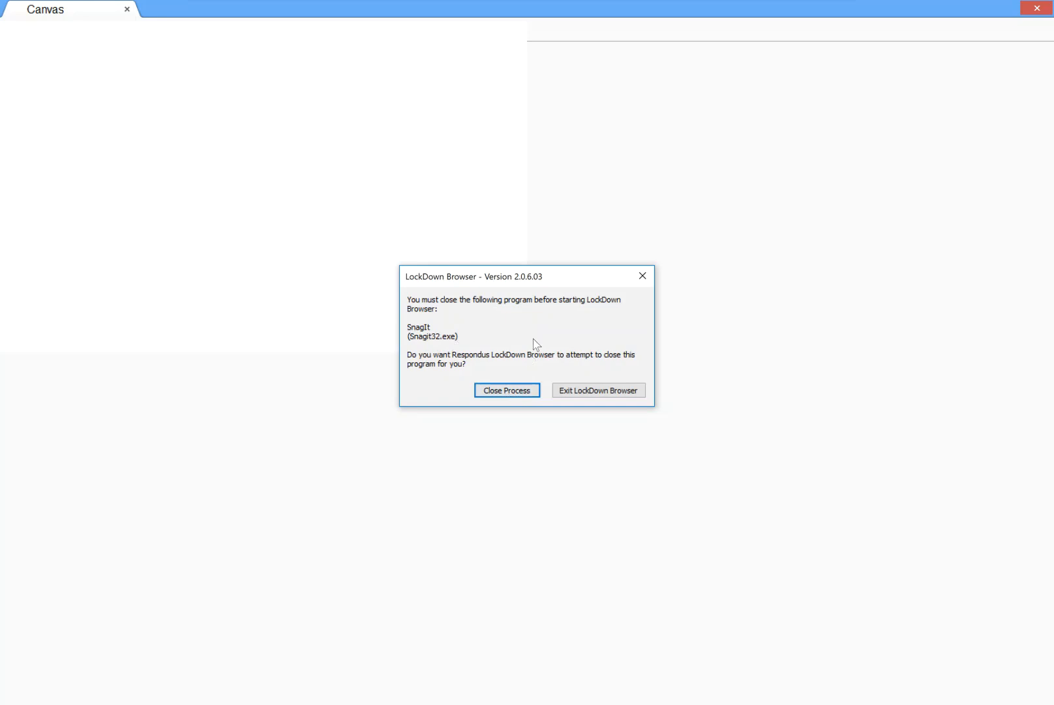
mouse_move(507, 390)
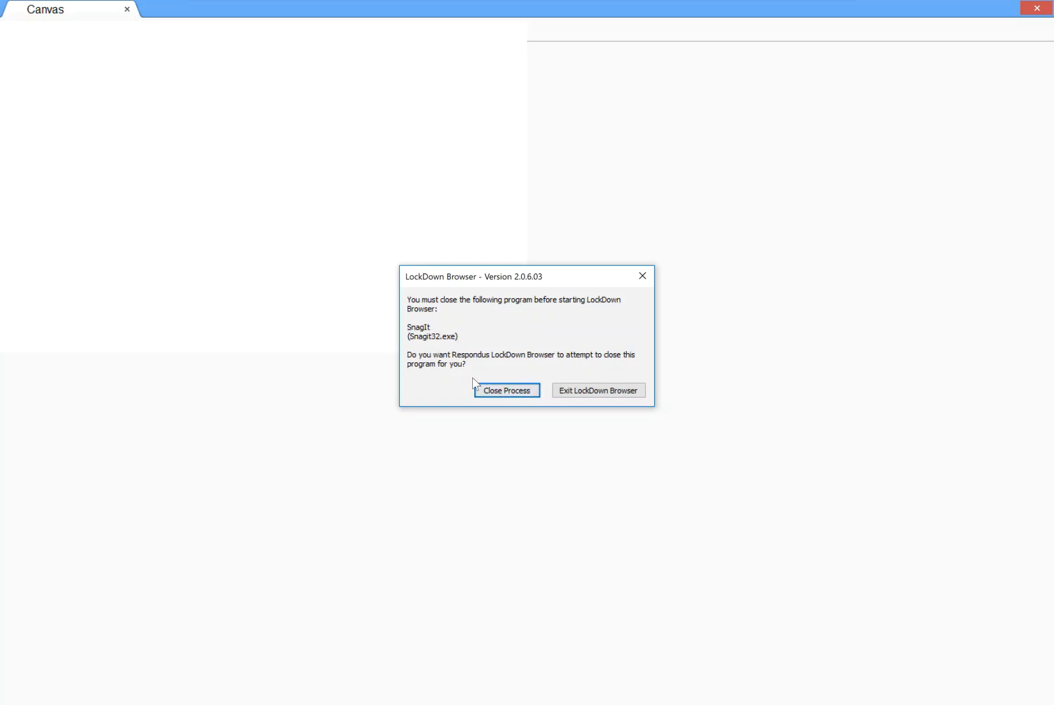
mouse_move(525, 345)
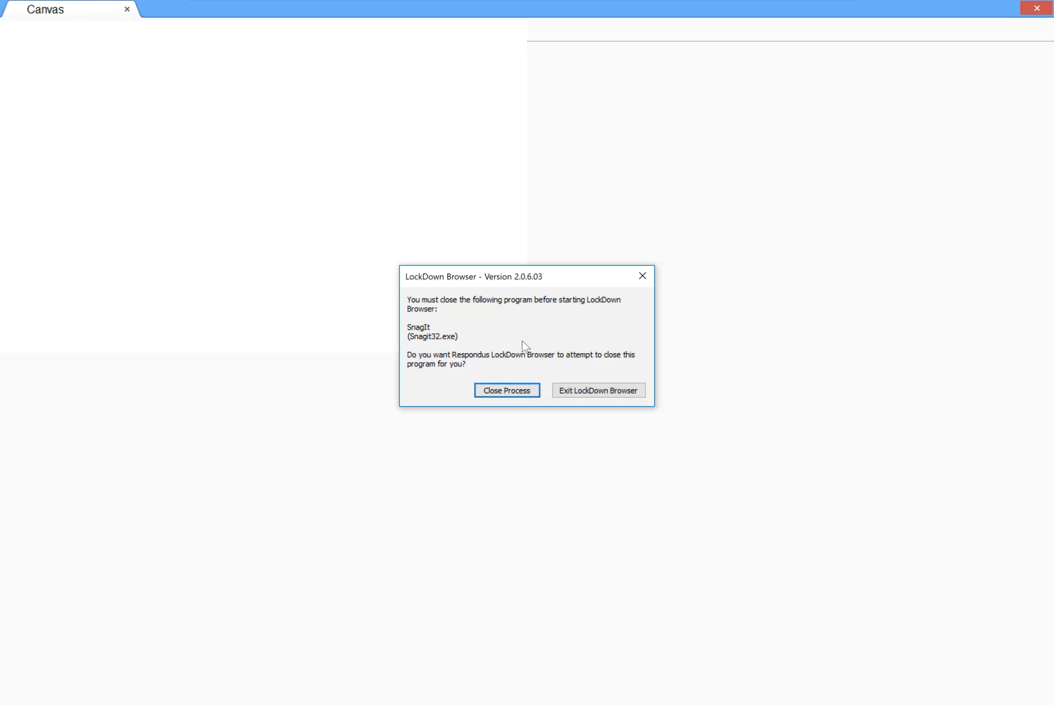
mouse_move(601, 398)
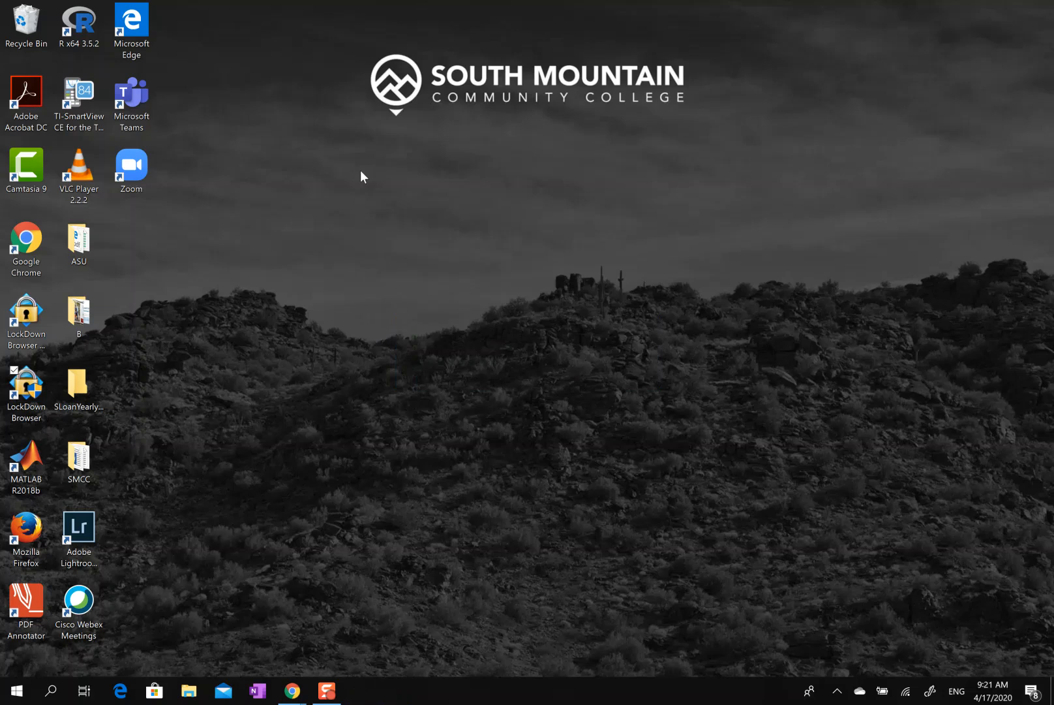
mouse_move(190, 234)
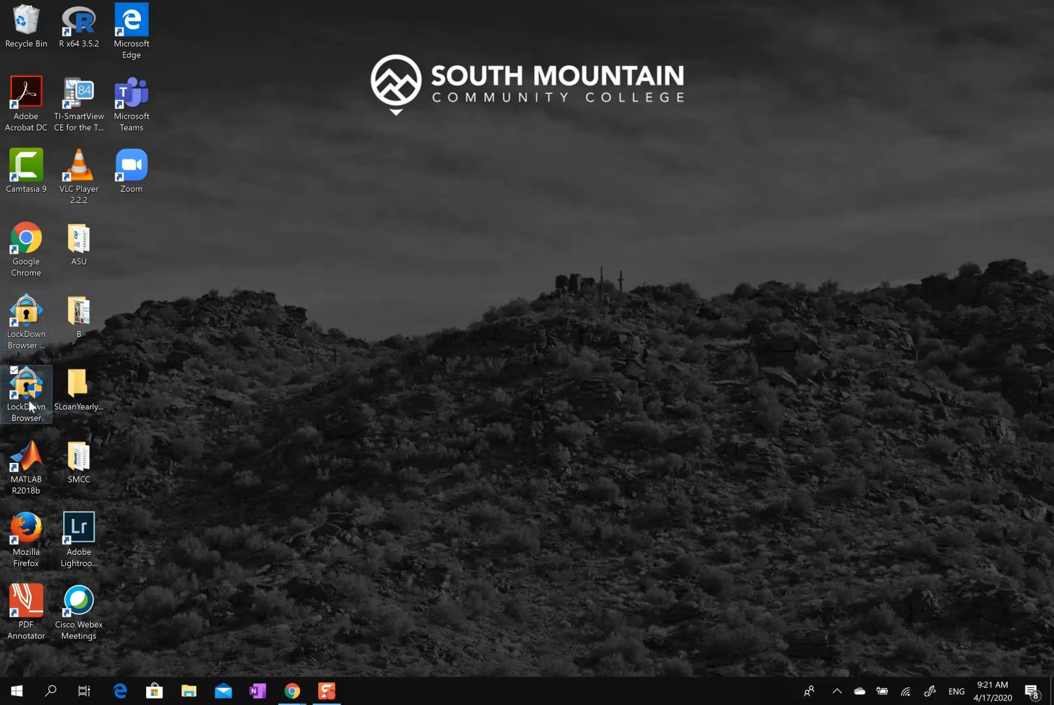
mouse_move(58, 376)
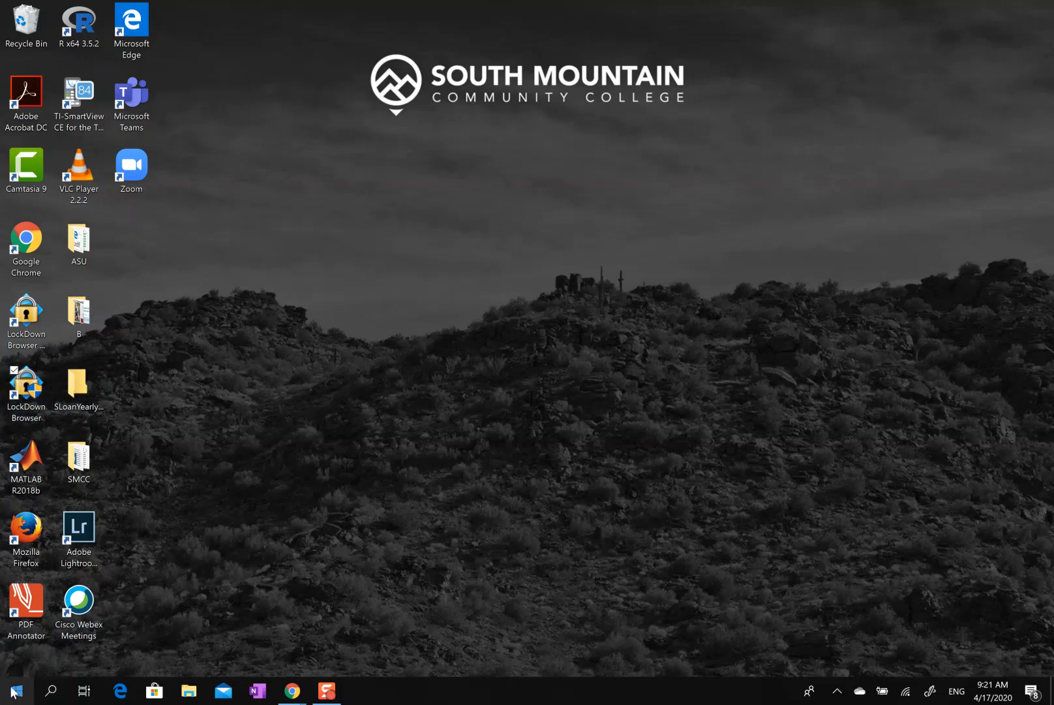
Launch LockDown Browser from Start search 'lock', then exit it at the Snagit prompt.
click(15, 692)
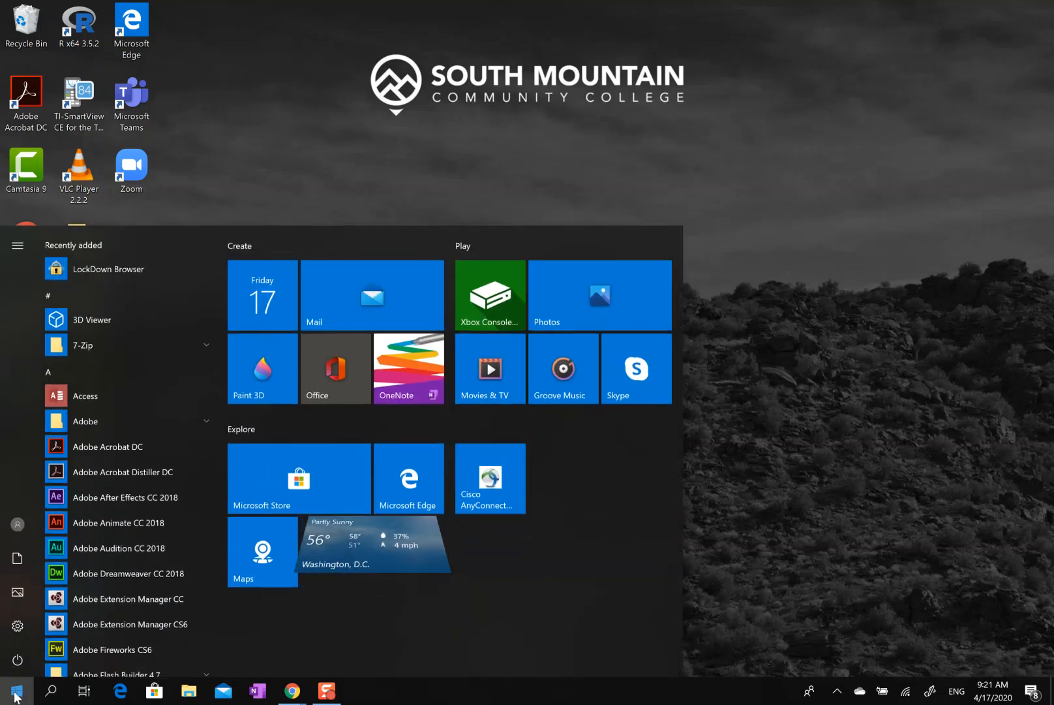
text(lock)
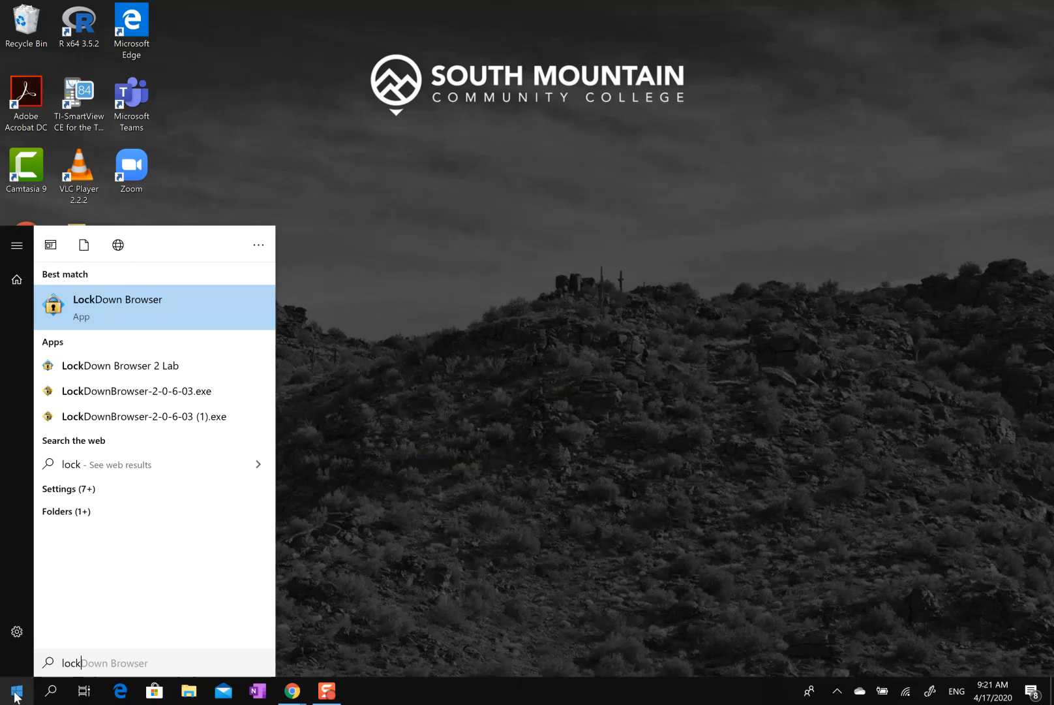
mouse_move(108, 308)
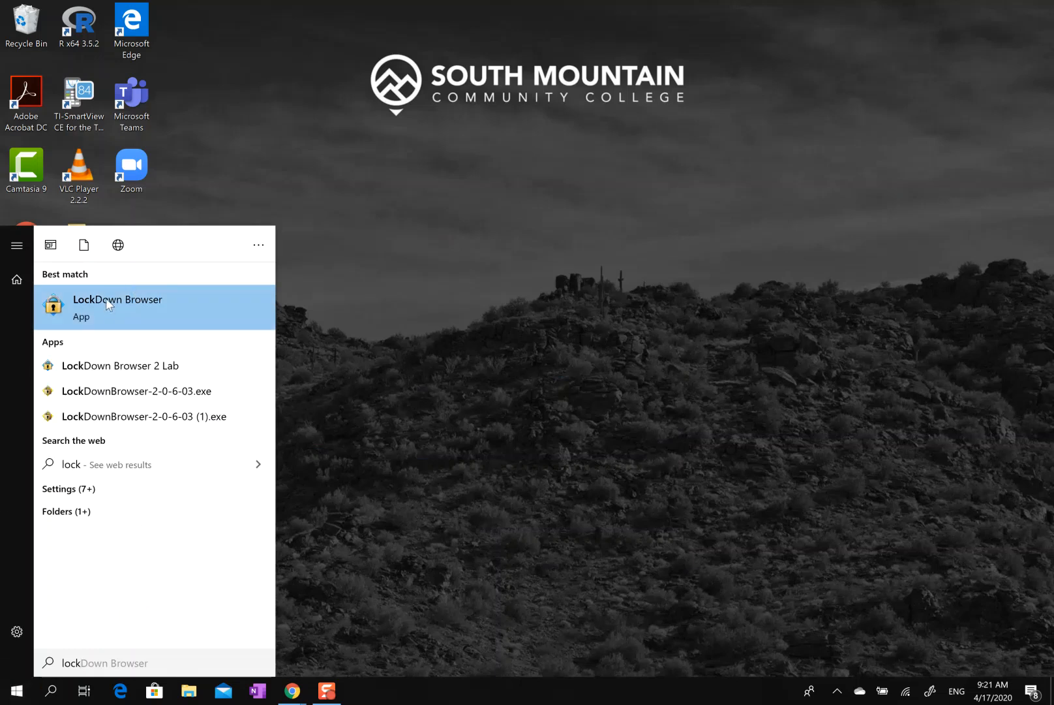
click(117, 299)
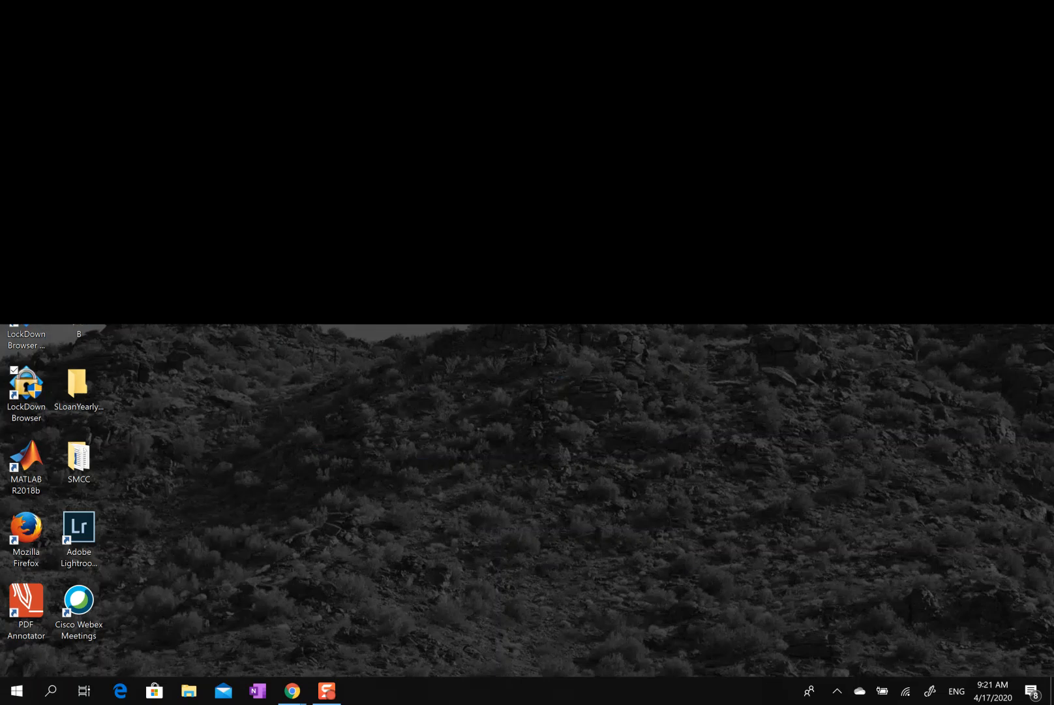
double_click(26, 391)
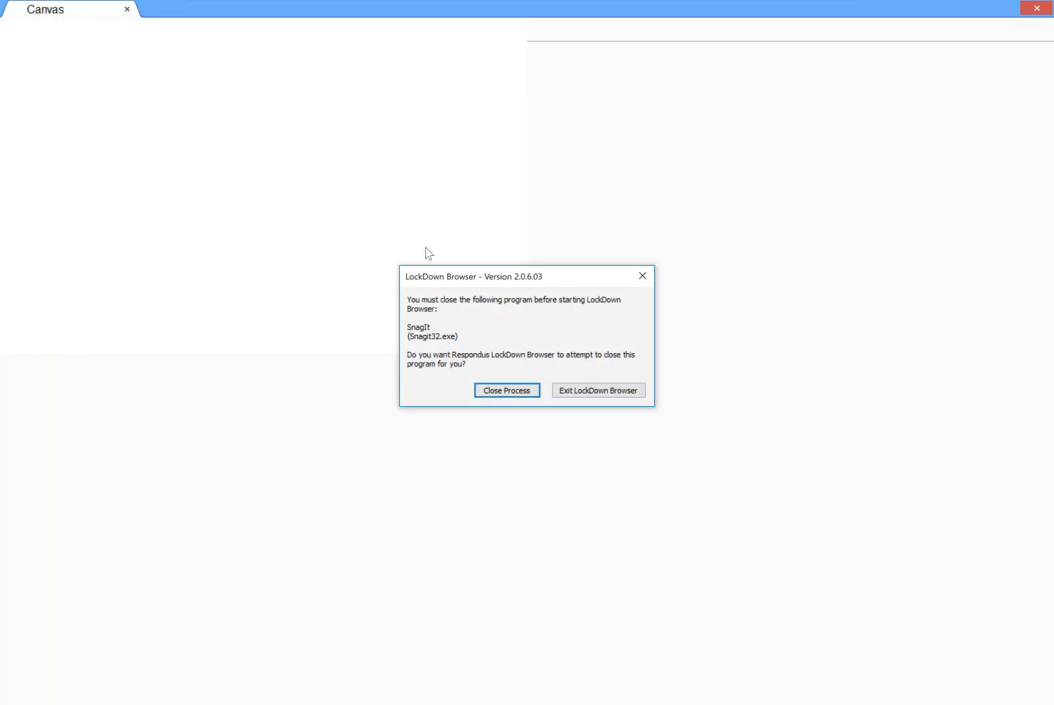
mouse_move(513, 377)
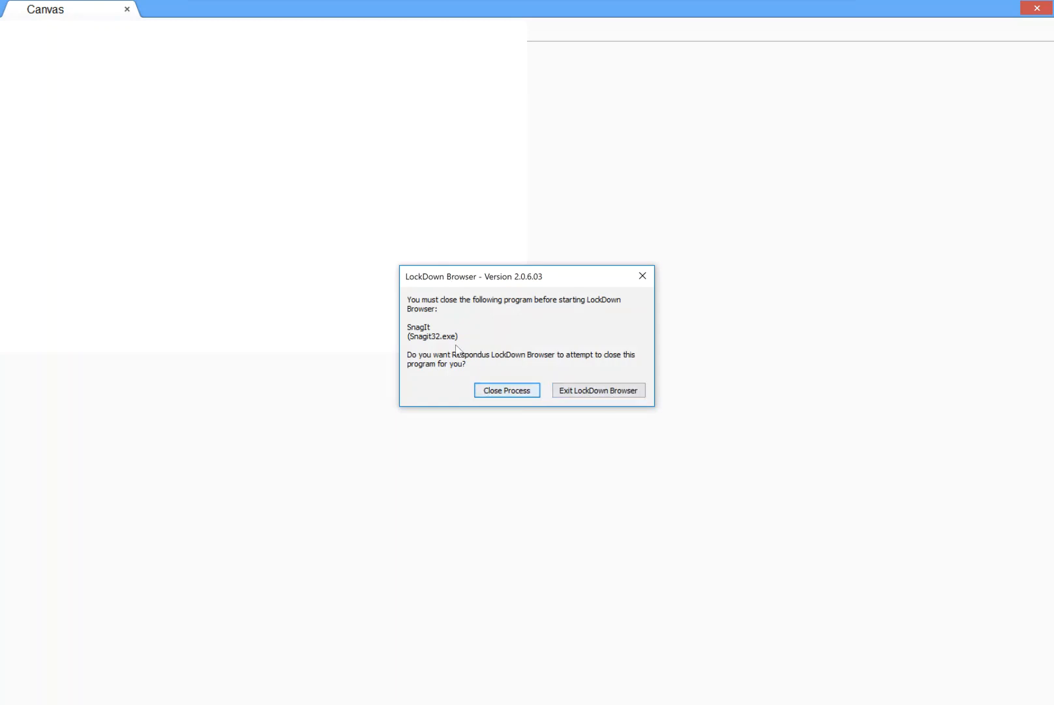
mouse_move(598, 390)
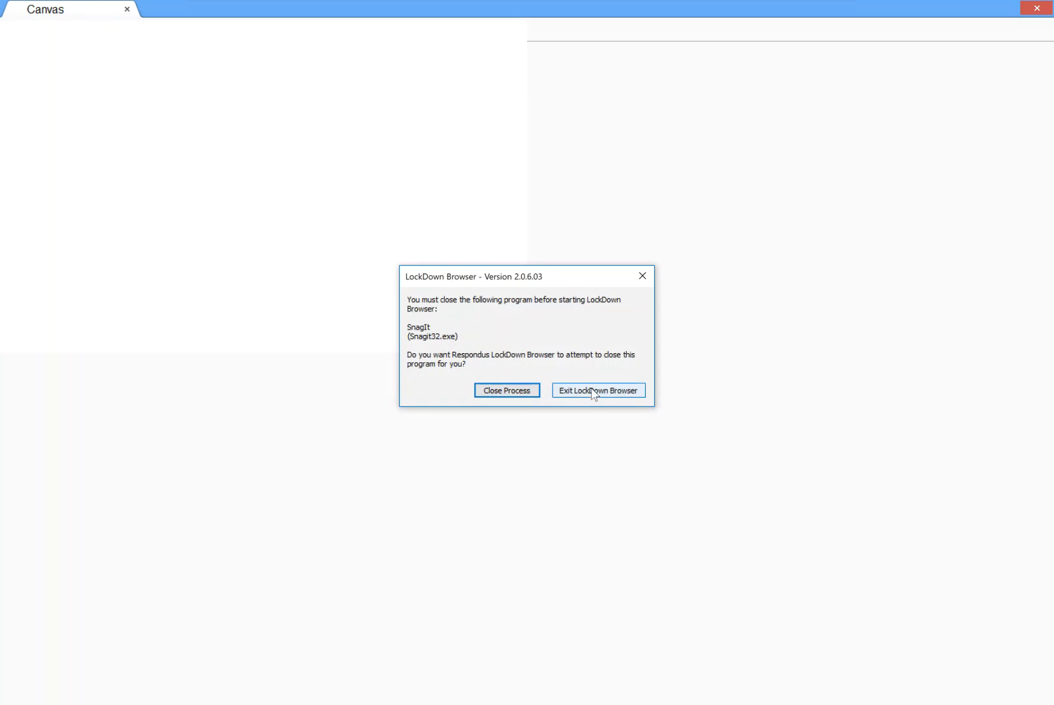
click(598, 390)
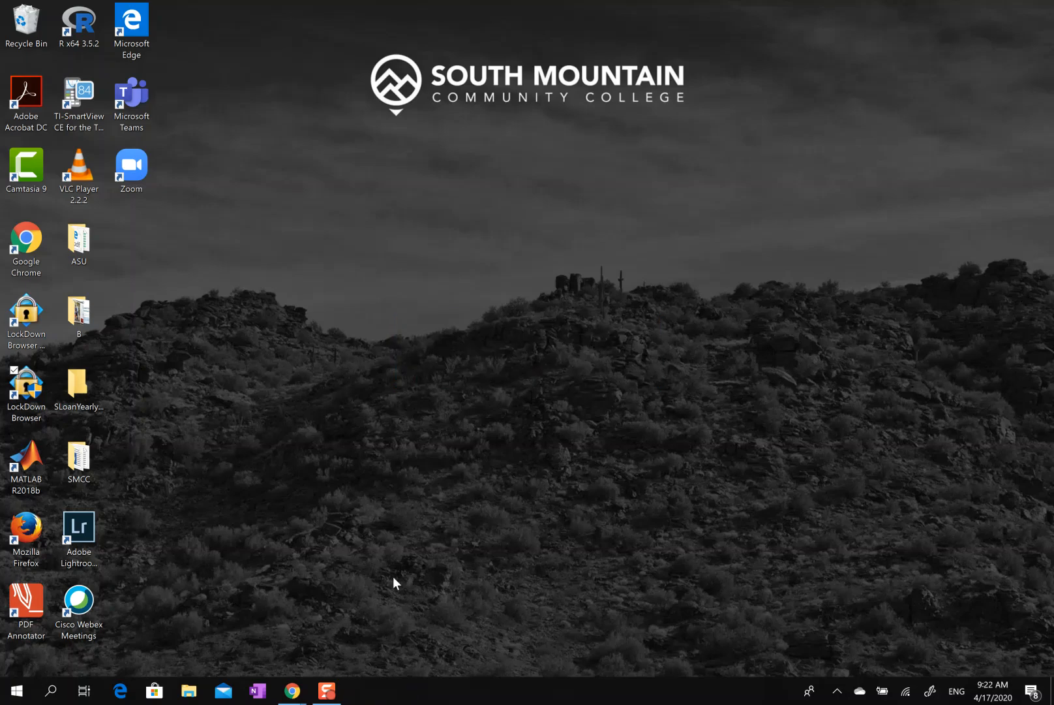
mouse_move(292, 691)
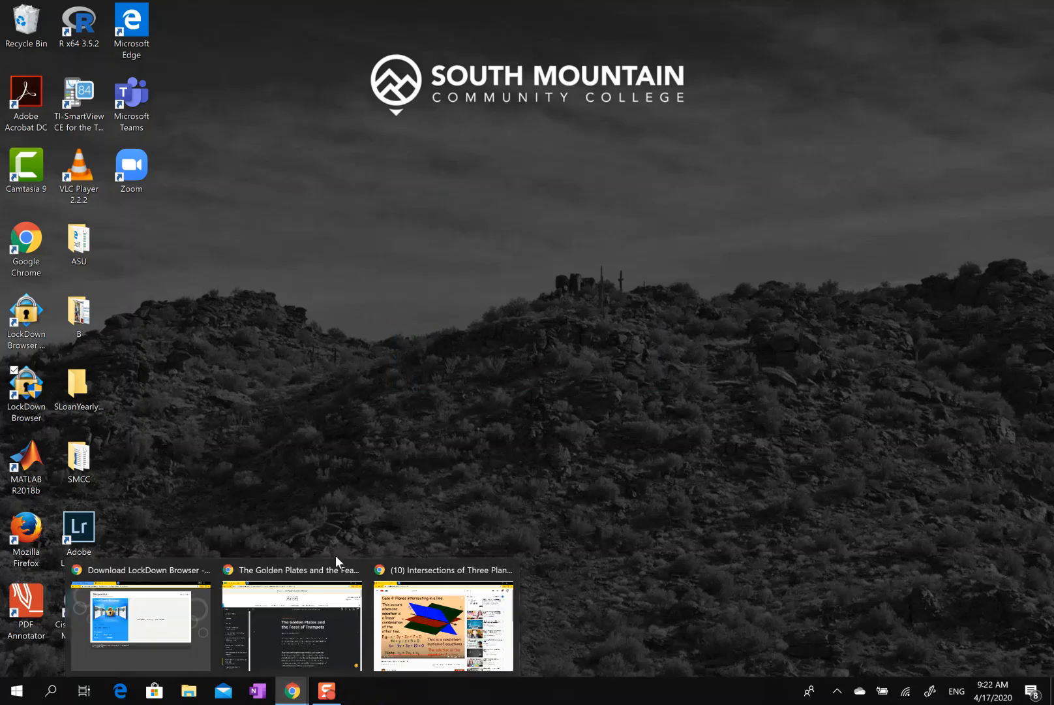
Go to southmountaincc.edu in a new tab and follow its CANVAS quick link to the login page.
click(291, 625)
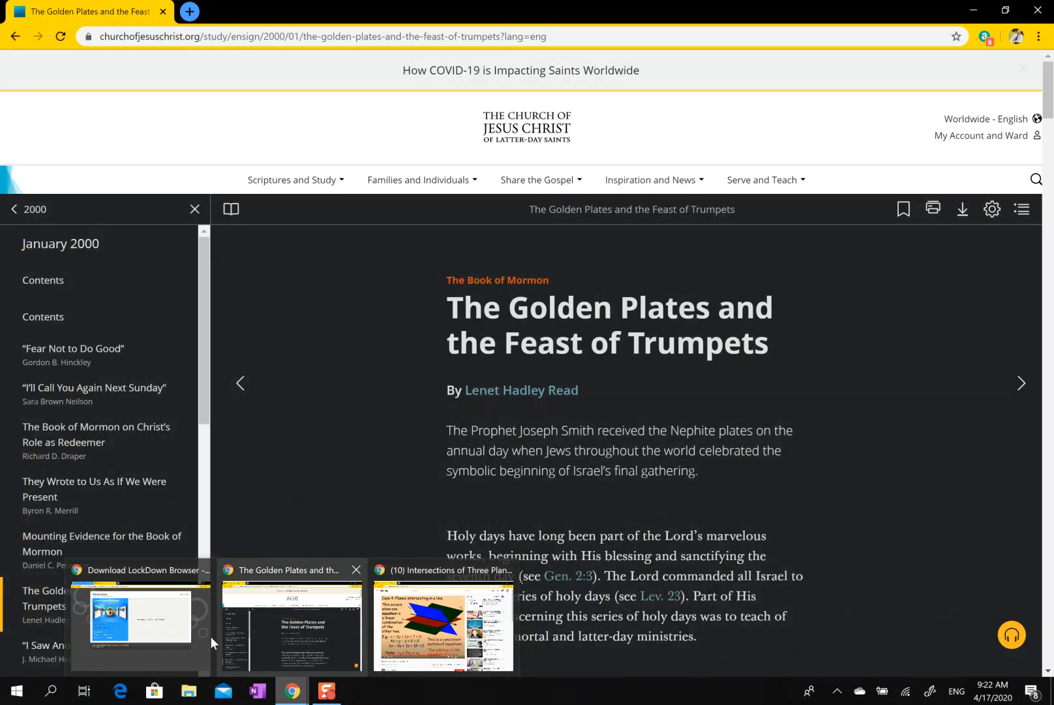
click(139, 619)
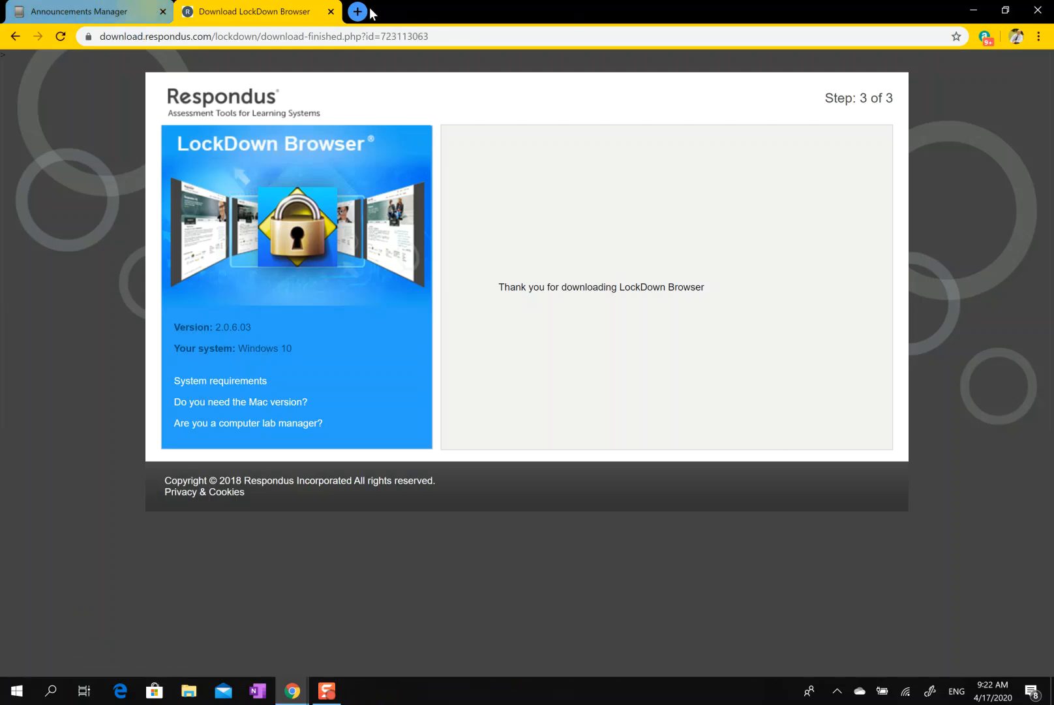
click(357, 12)
text(southmountaincc.edu)
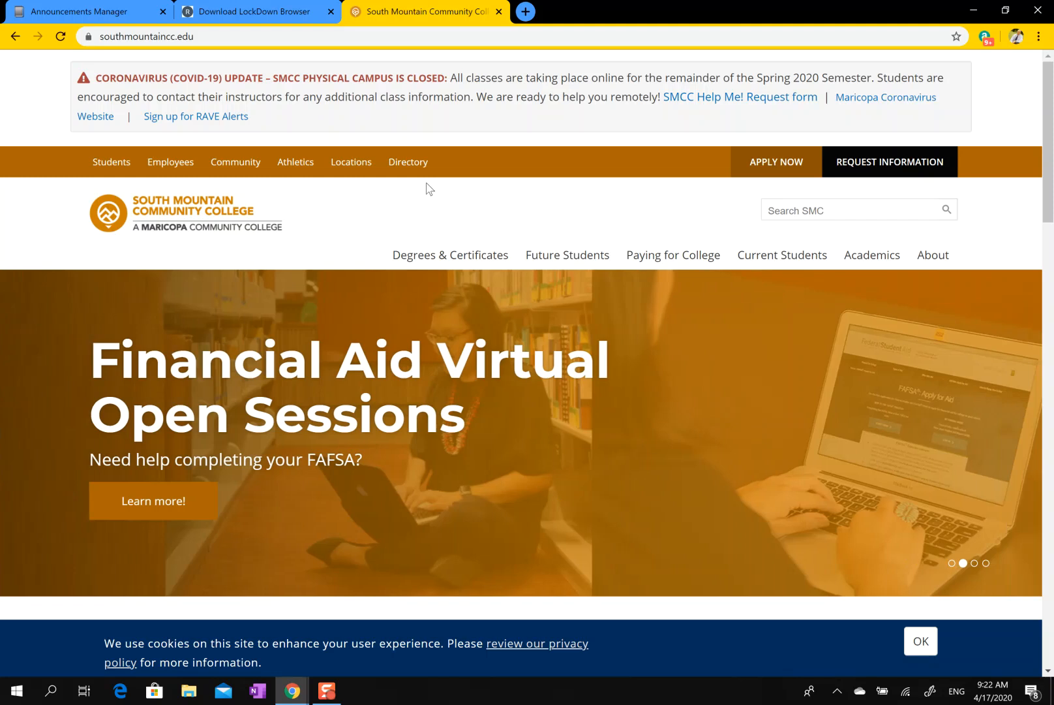
scroll(down, 3)
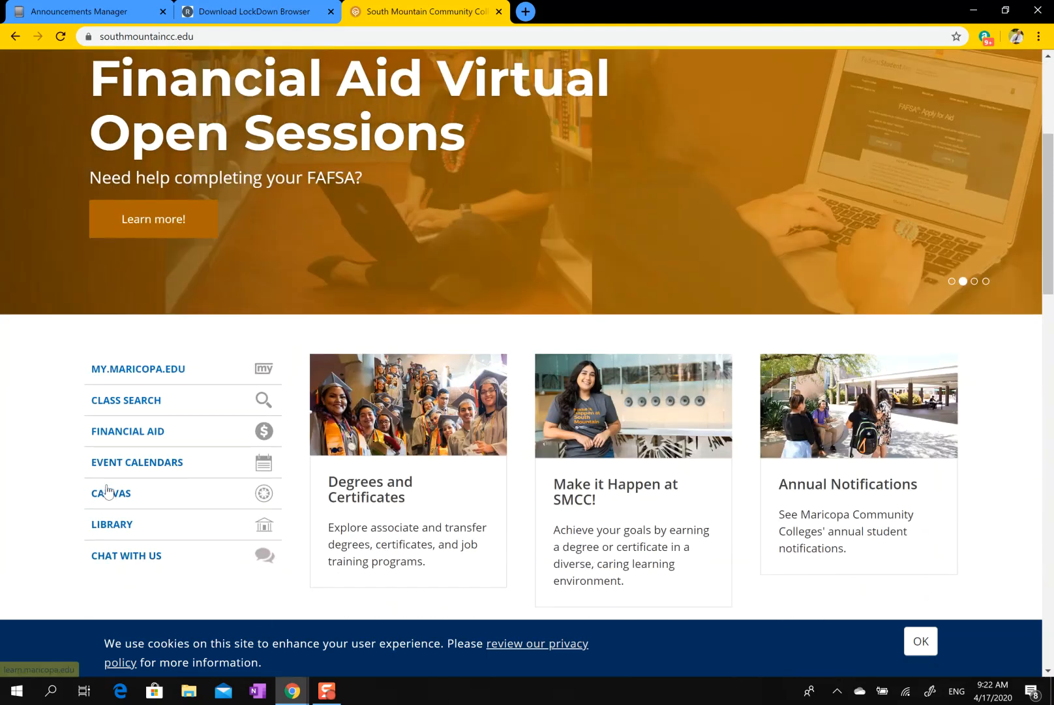
click(111, 493)
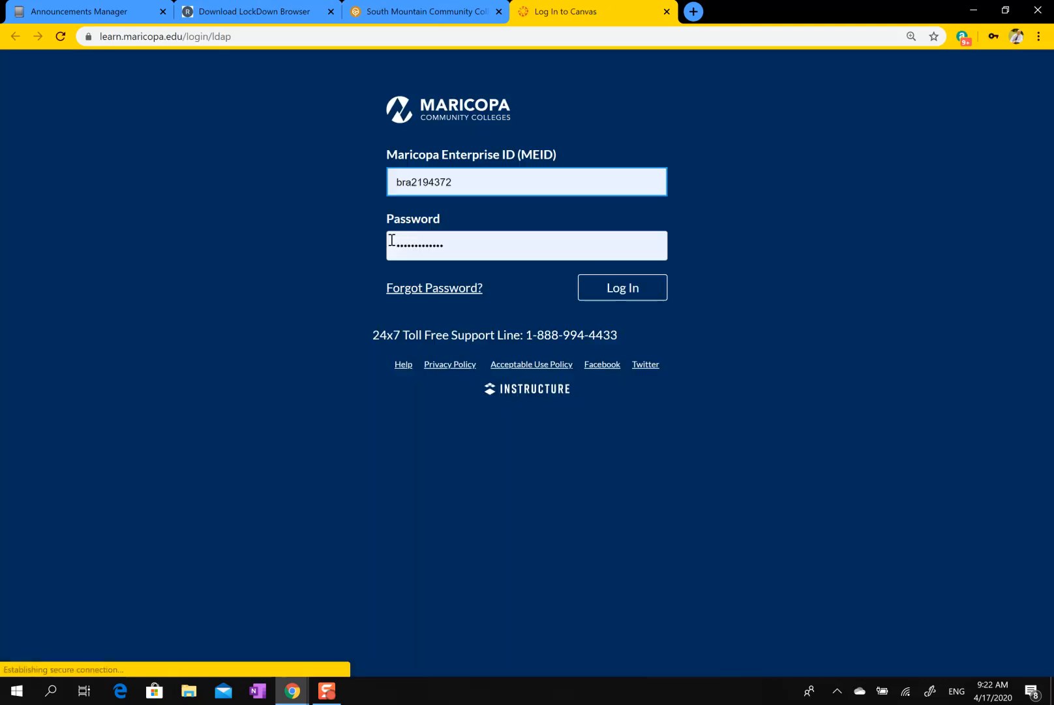
Log in to Canvas and enter the SM 2020 SPRING-MAT151 19513 course from the Dashboard.
click(621, 287)
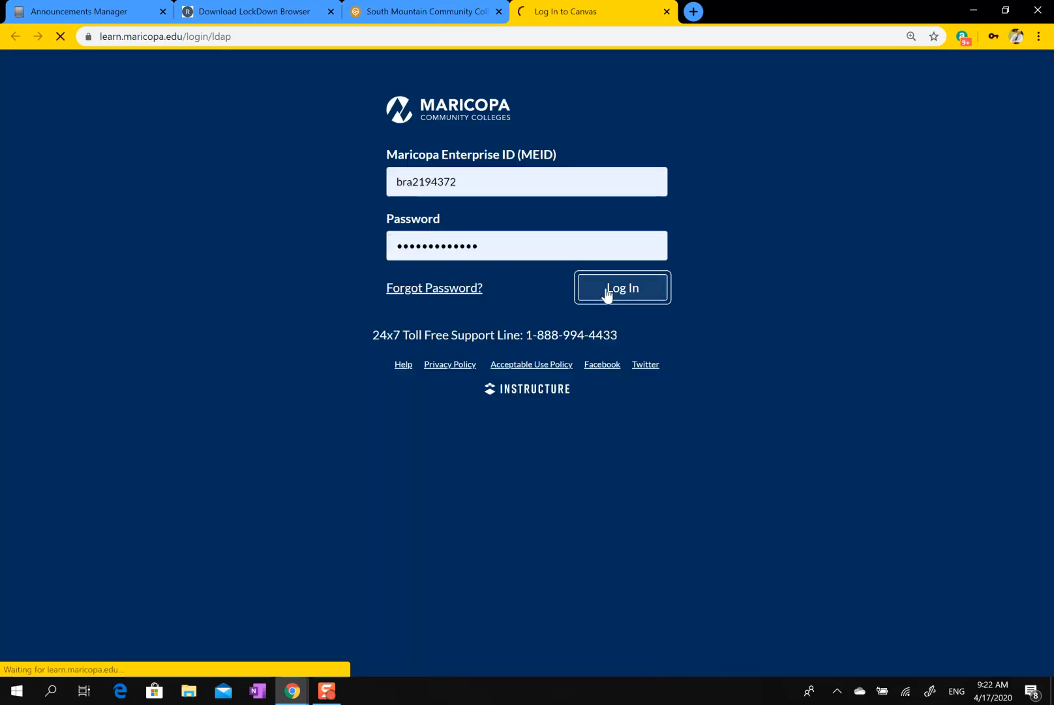
click(622, 289)
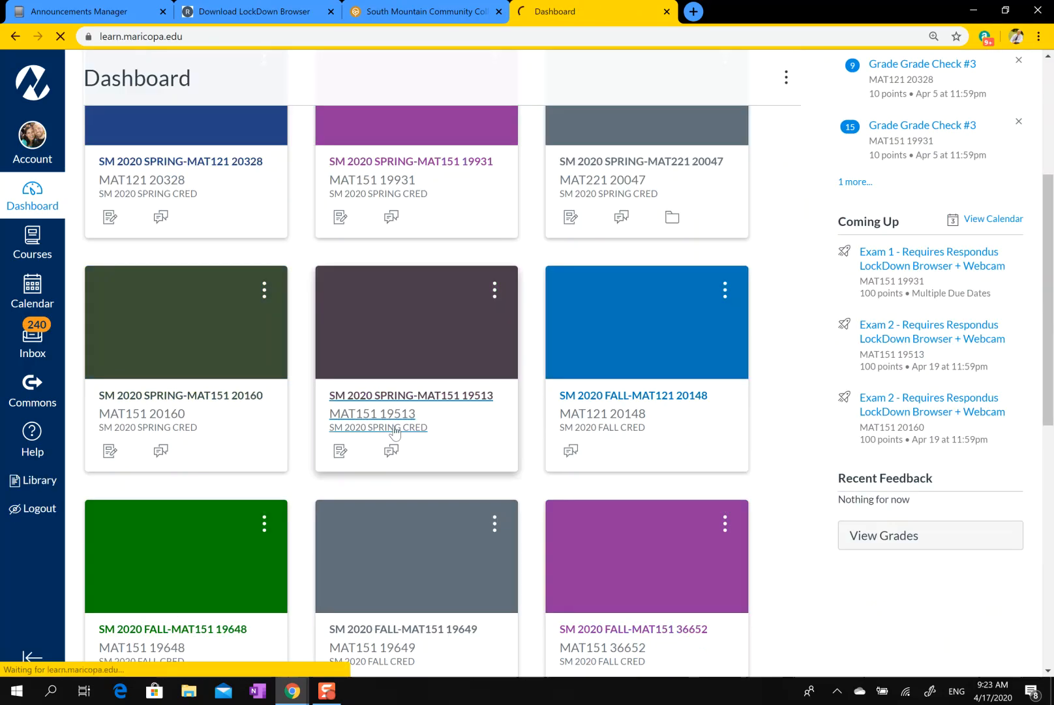
click(410, 394)
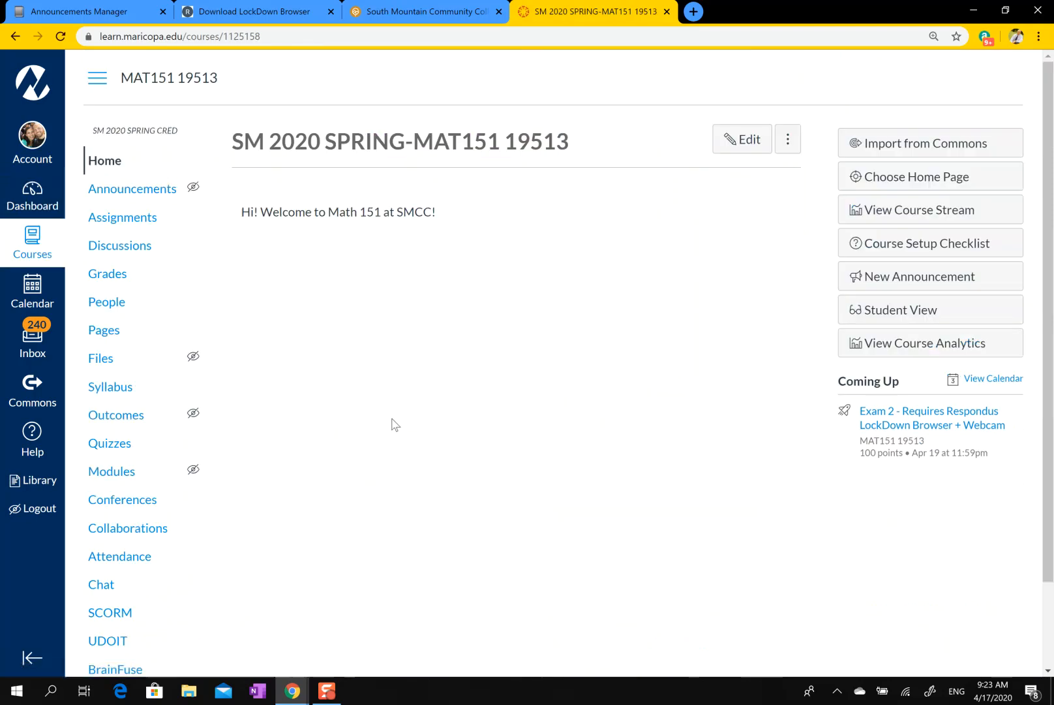
mouse_move(121, 217)
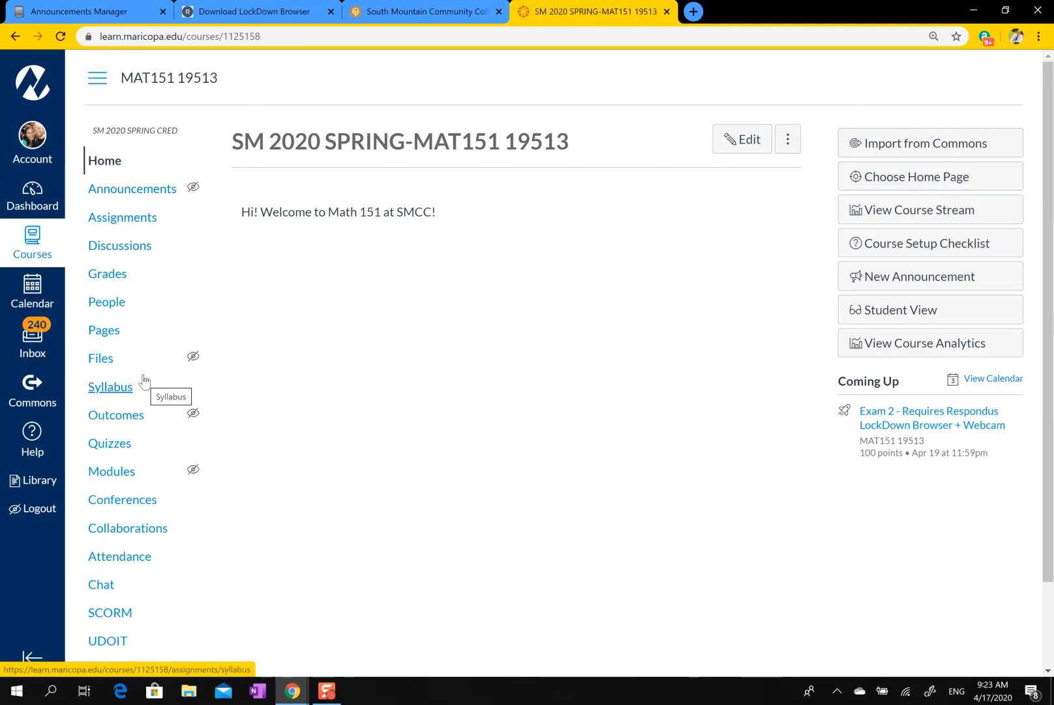
mouse_move(140, 383)
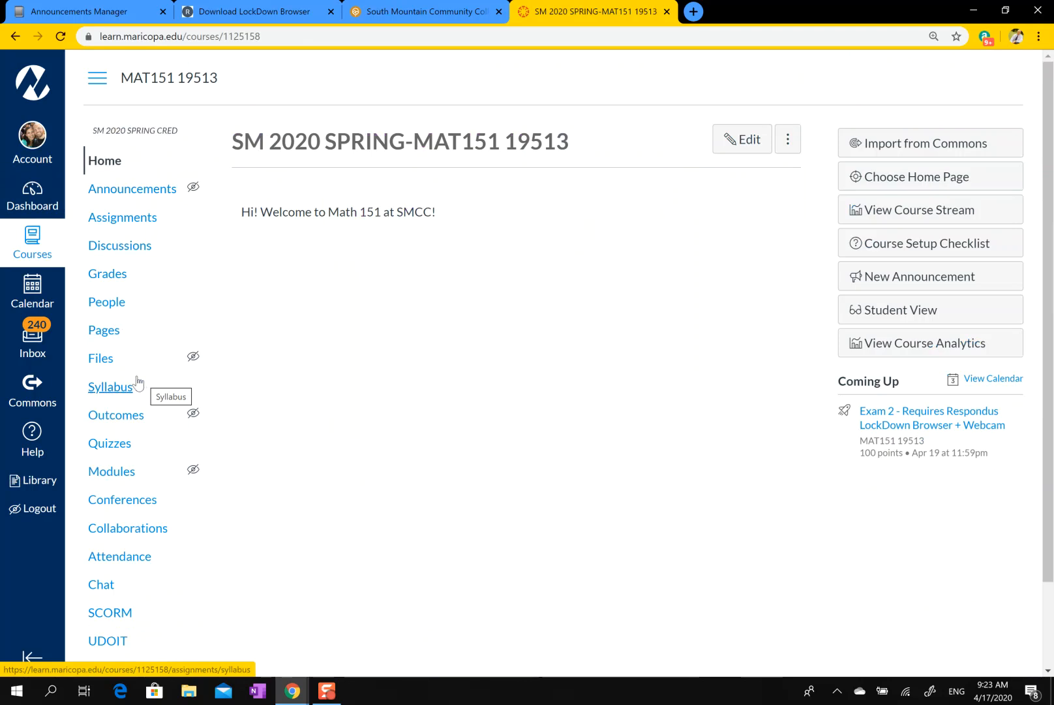
mouse_move(103, 329)
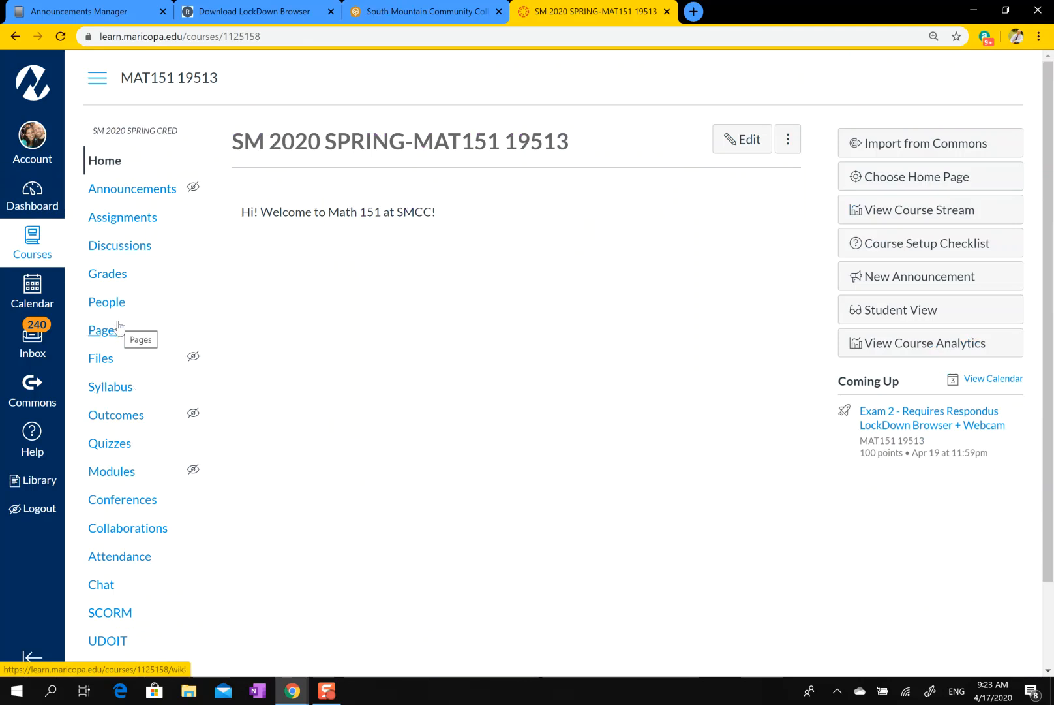
mouse_move(109, 444)
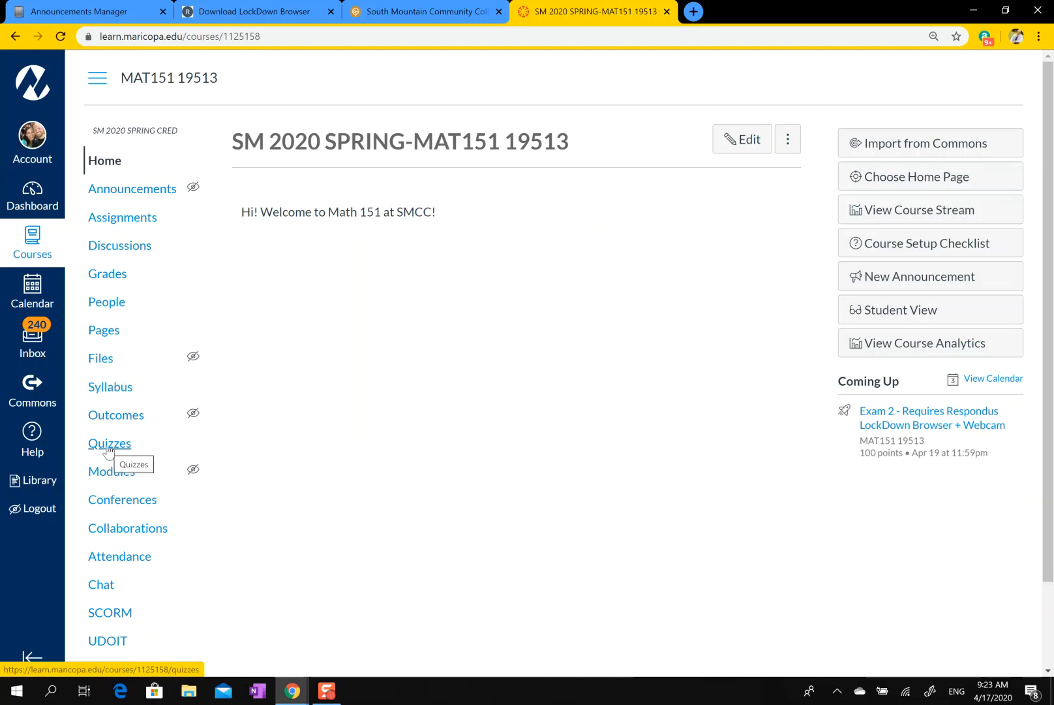
From Quizzes, view the Technology Check quiz and scroll through its LockDown Browser and webcam requirements.
click(108, 443)
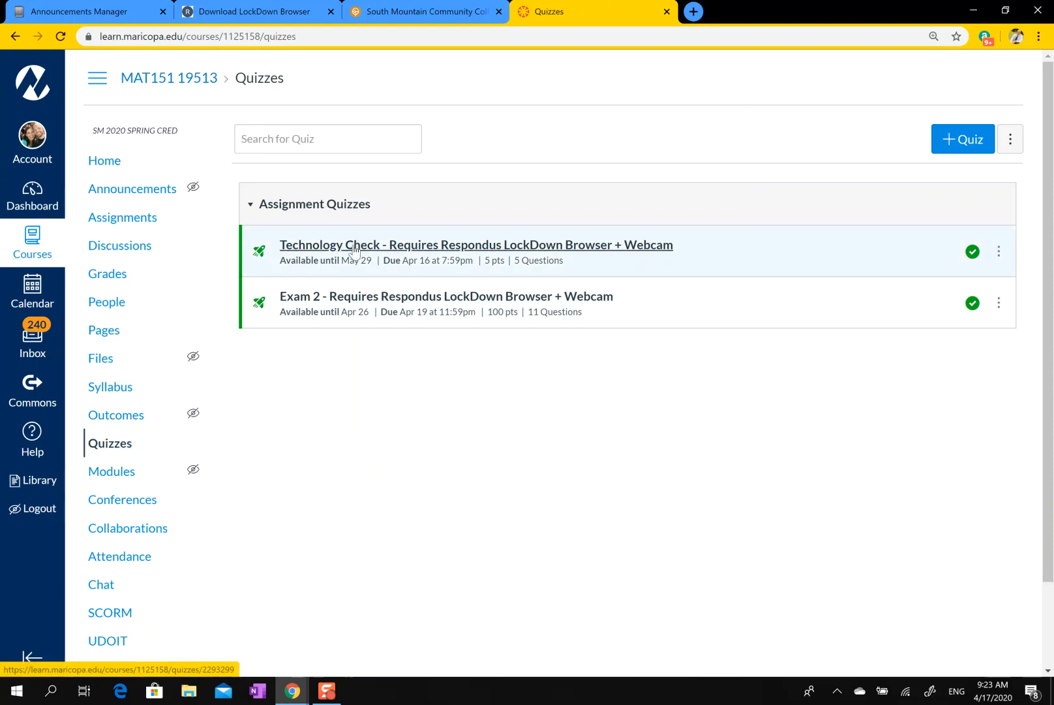
click(475, 245)
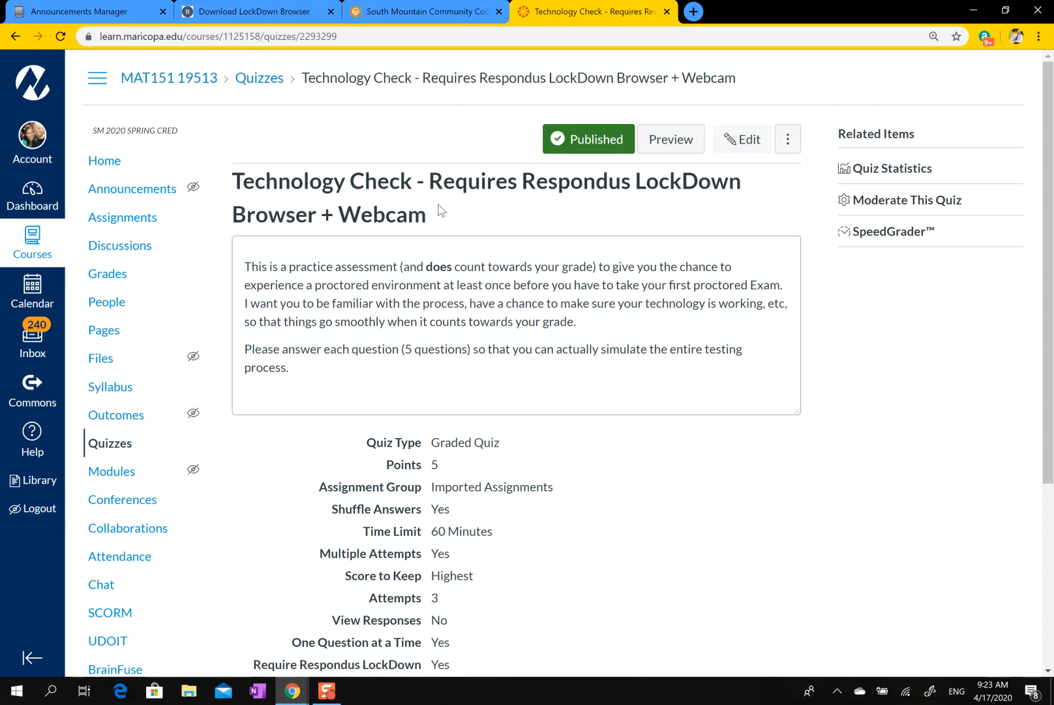
mouse_move(579, 441)
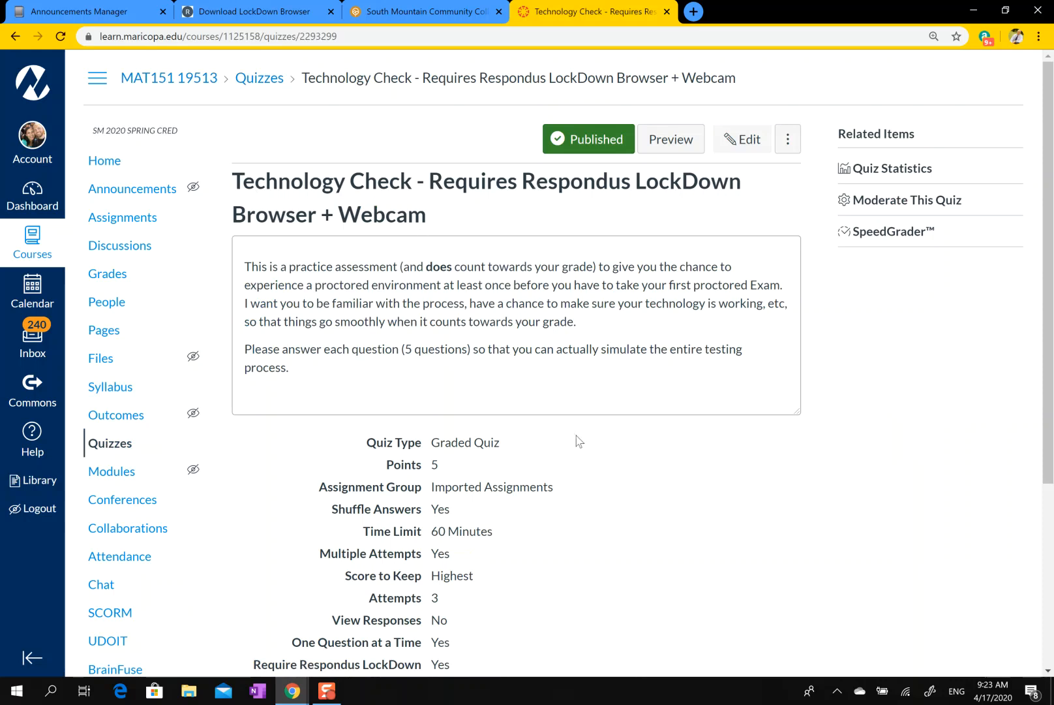
scroll(down, 3)
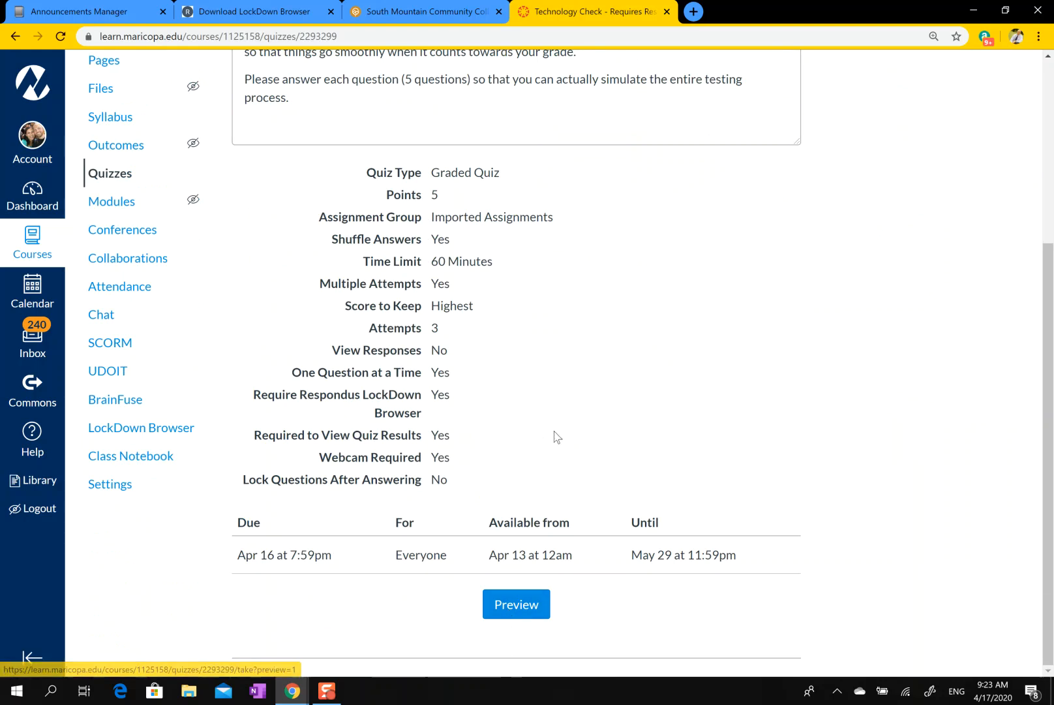
scroll(up, 3)
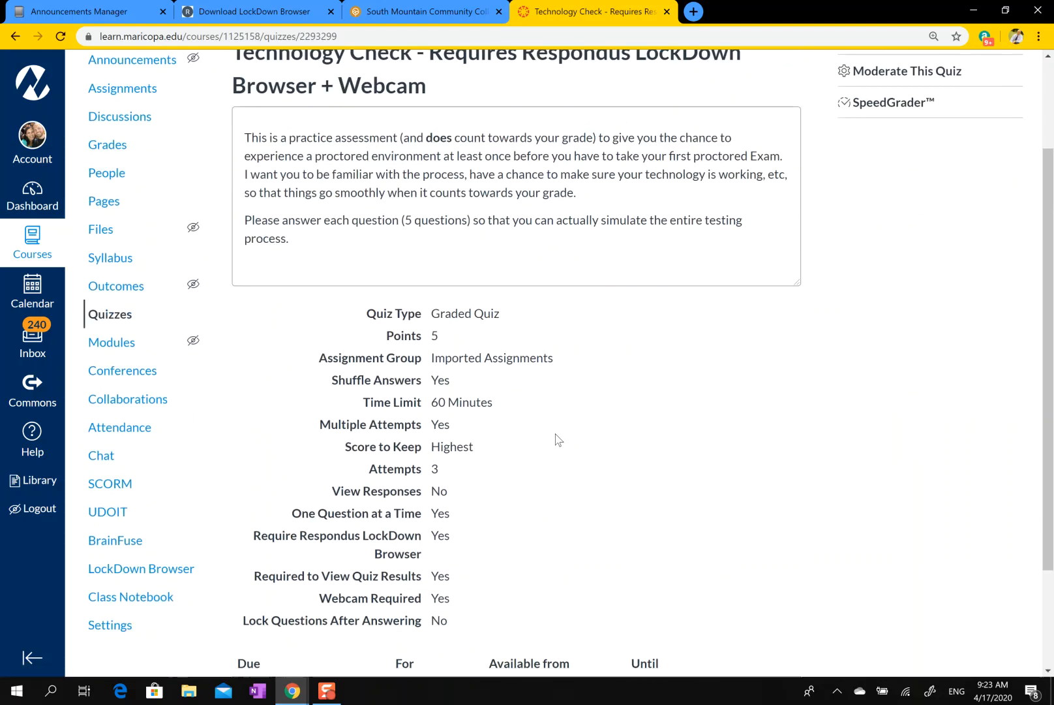
scroll(up, 3)
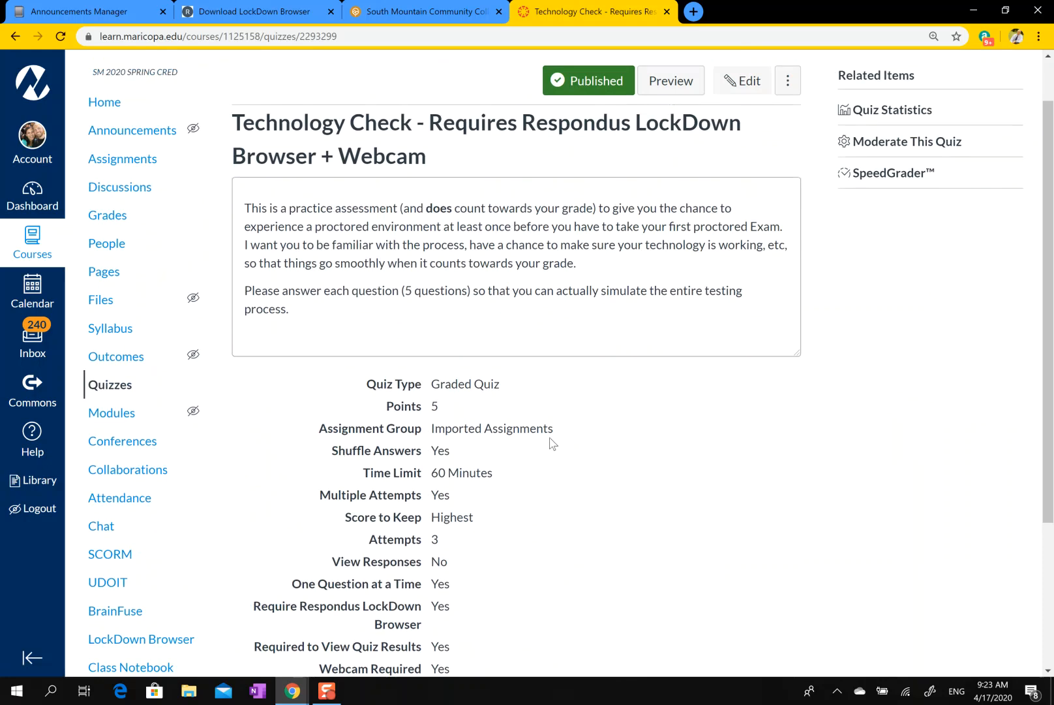
scroll(down, 3)
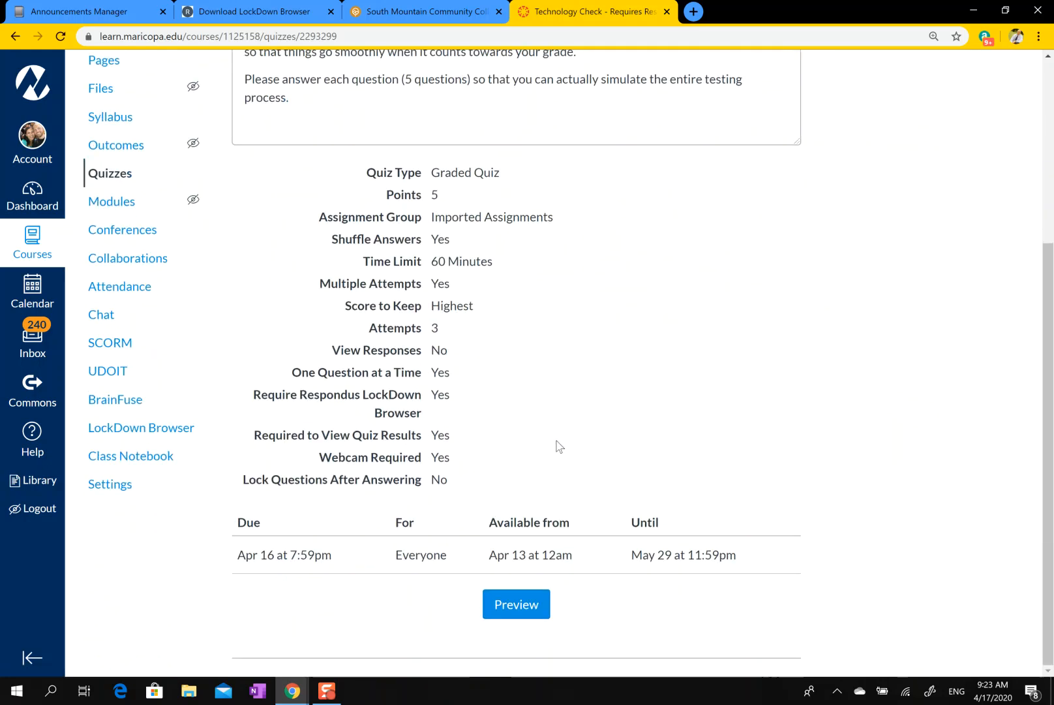
mouse_move(569, 423)
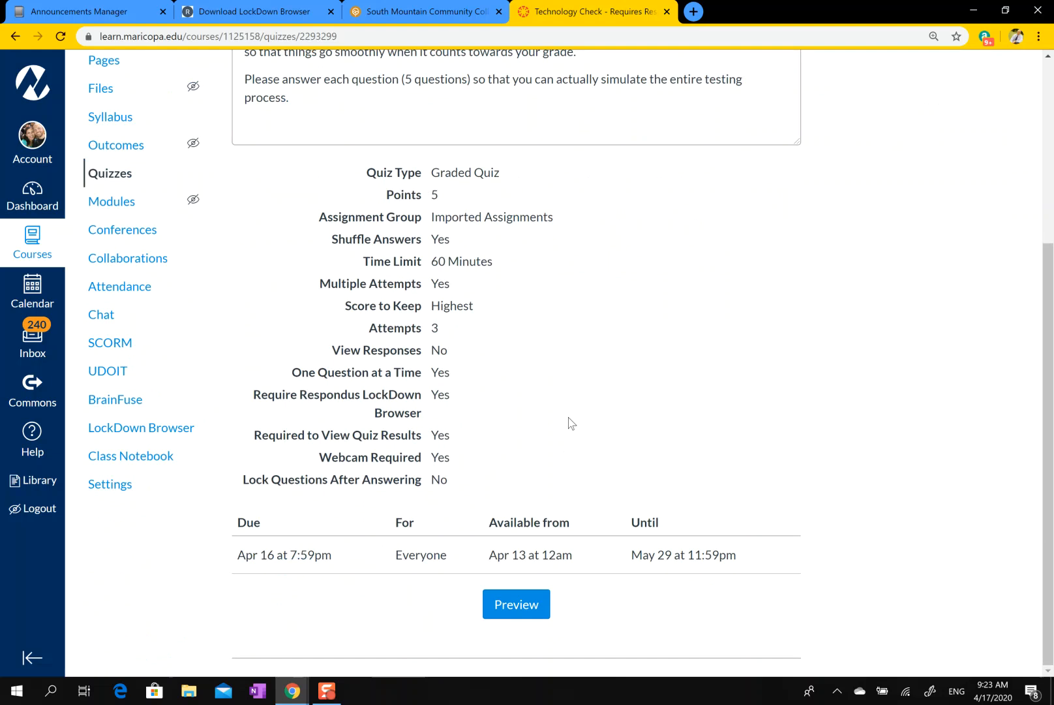
mouse_move(557, 546)
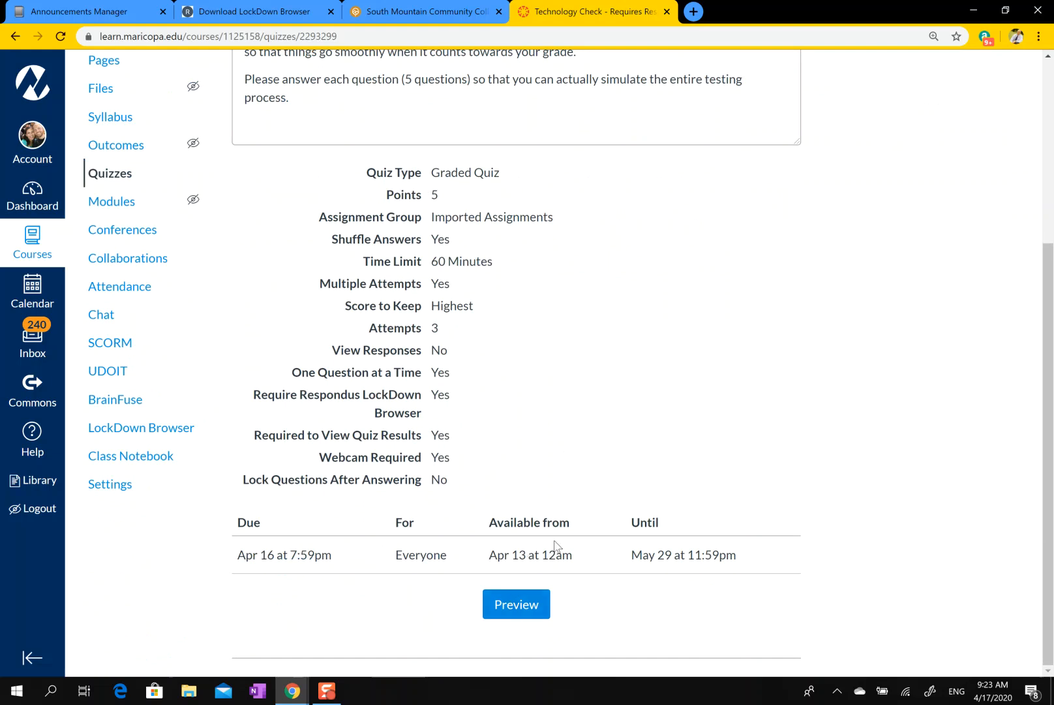
mouse_move(625, 329)
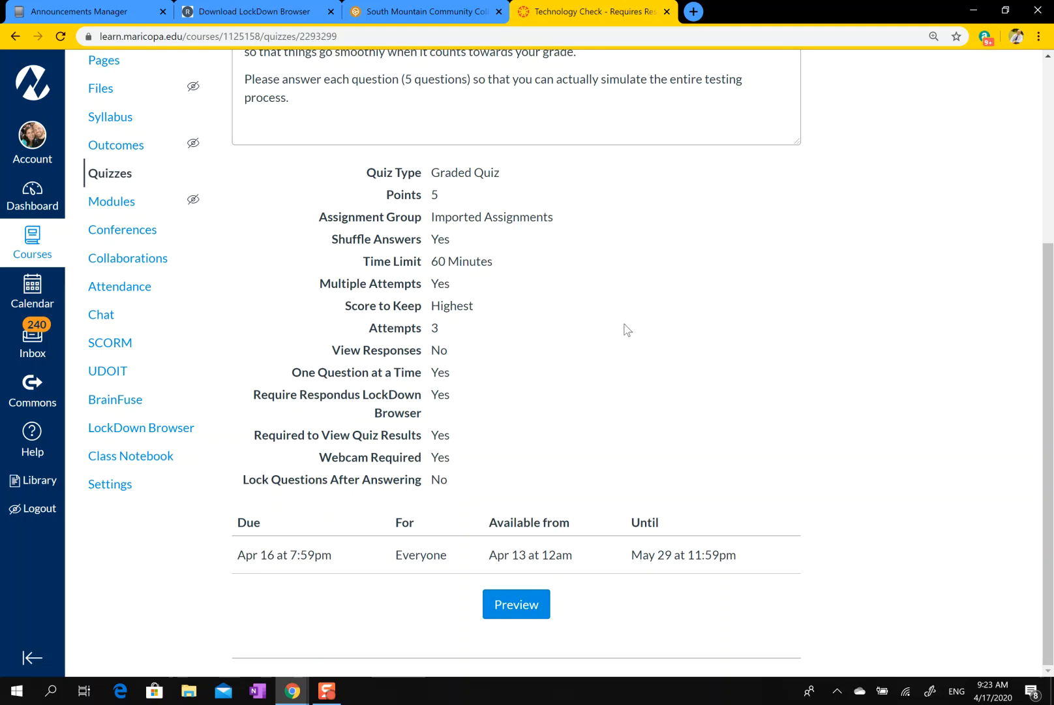
scroll(up, 3)
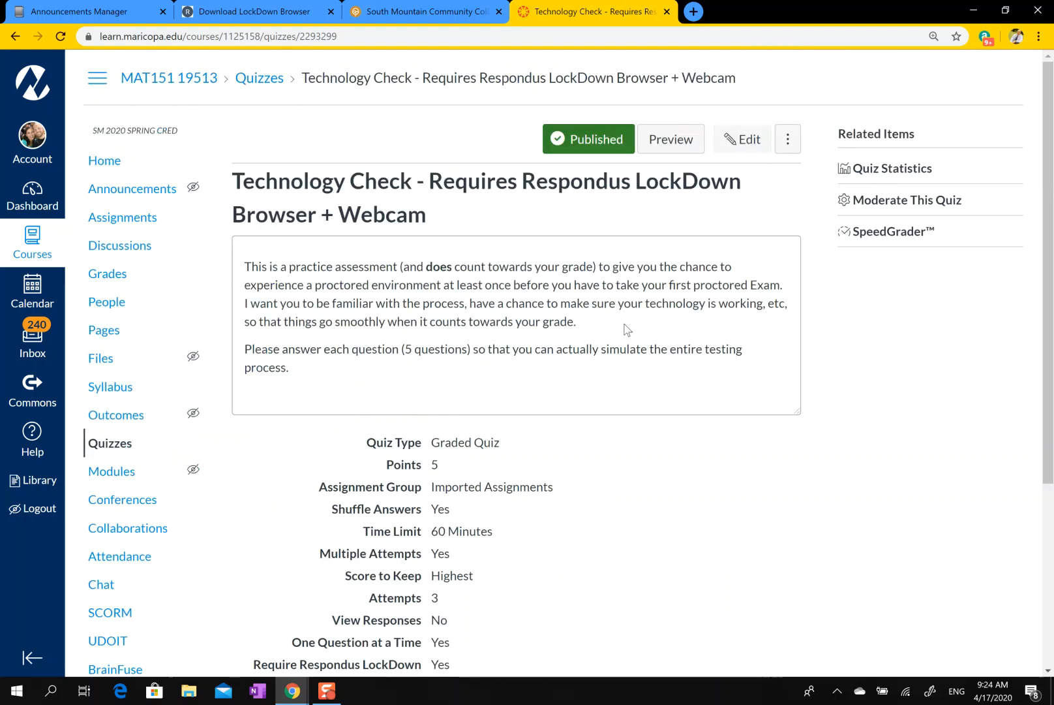